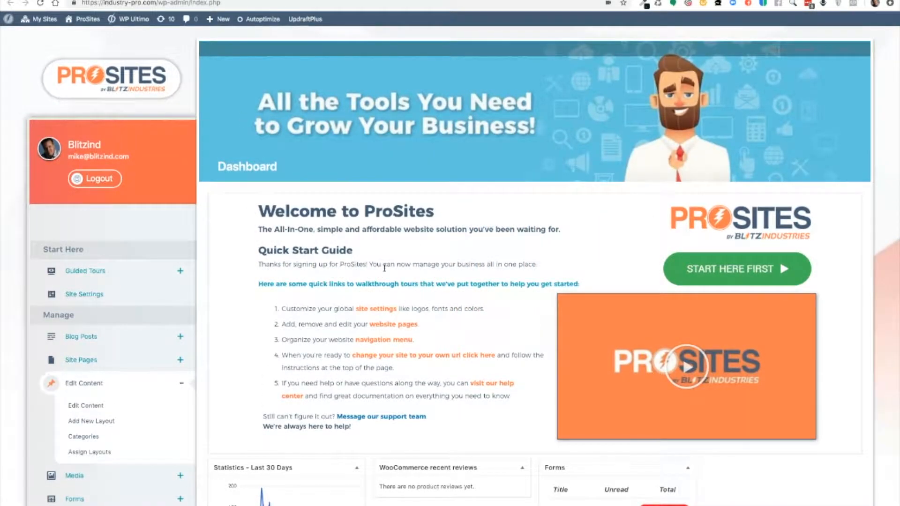
Step: Show the layout Categories page listing the 17 categories, including Auto Detail Applicator and PDR Rod
{"action": "scroll", "scroll_direction": "down", "scroll_amount": 3}
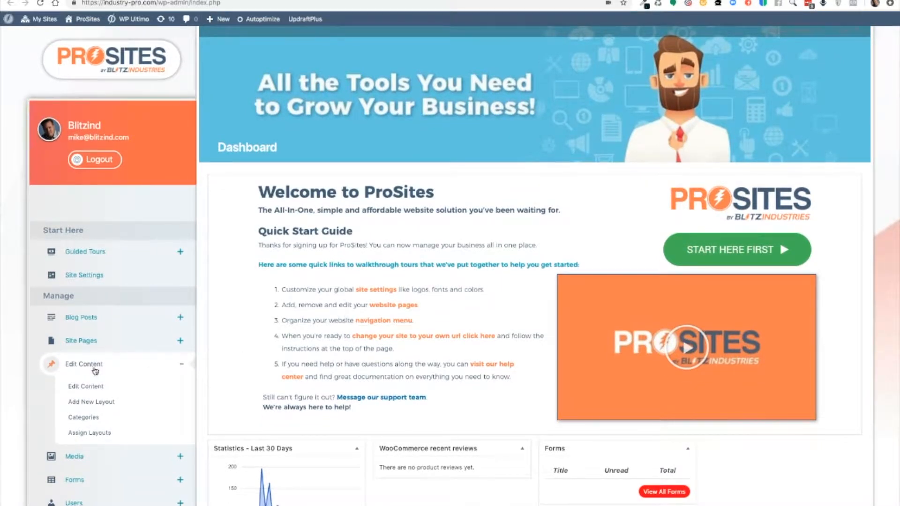
{"action": "mouse_move", "coordinate": [88, 370]}
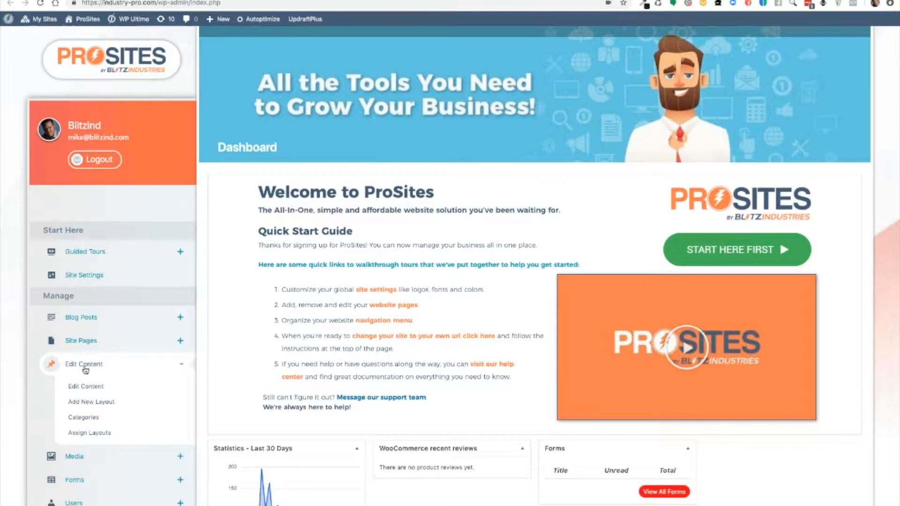
{"action": "scroll", "scroll_direction": "down", "scroll_amount": 3}
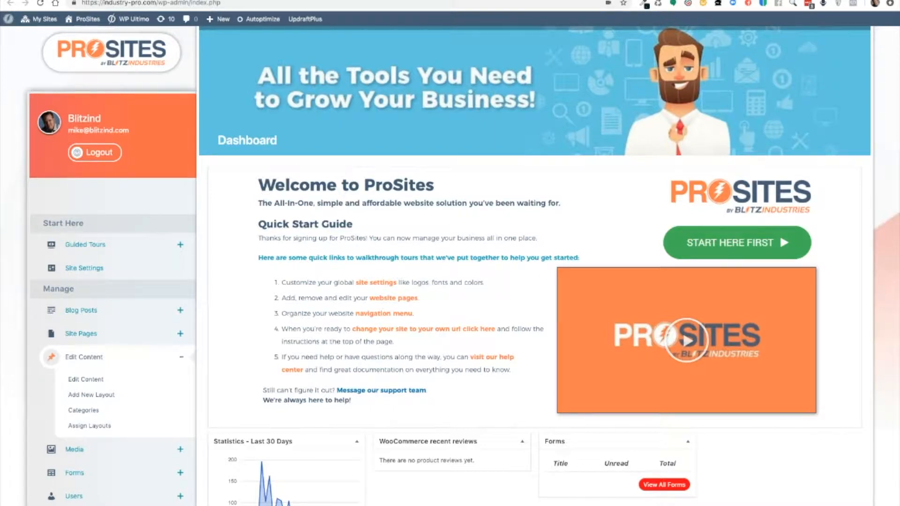
{"action": "left_click", "coordinate": [84, 411]}
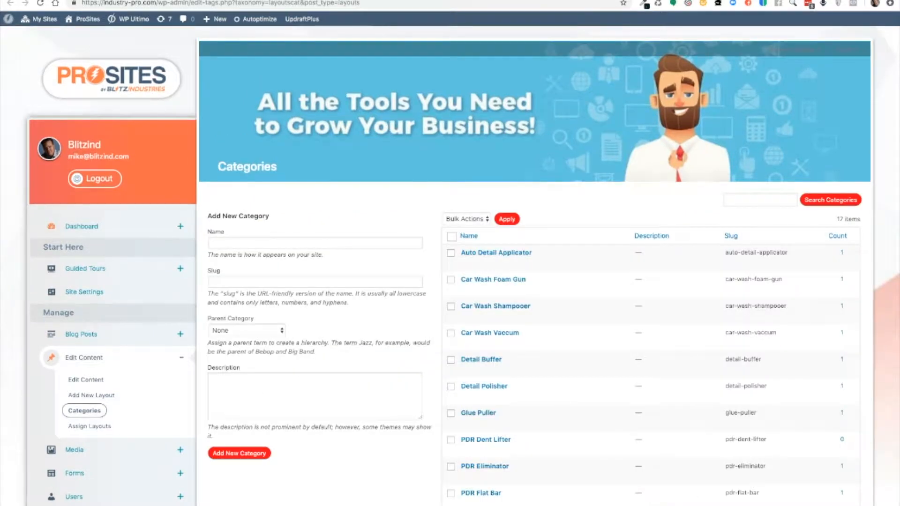
{"action": "mouse_move", "coordinate": [326, 202]}
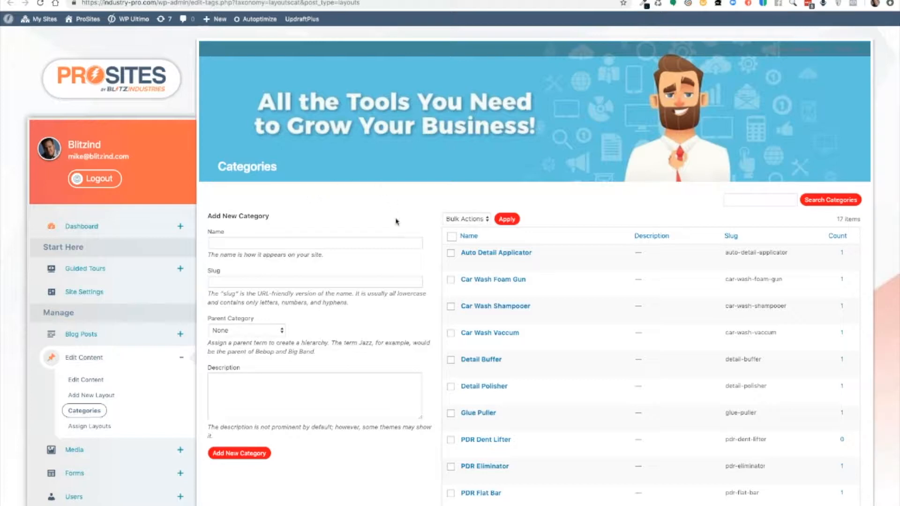
{"action": "scroll", "scroll_direction": "down", "scroll_amount": 3}
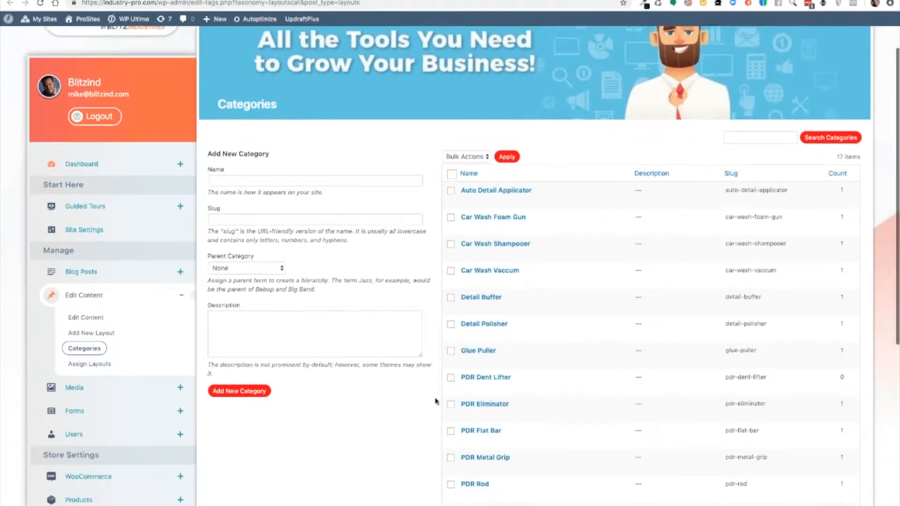
{"action": "scroll", "scroll_direction": "down", "scroll_amount": 3}
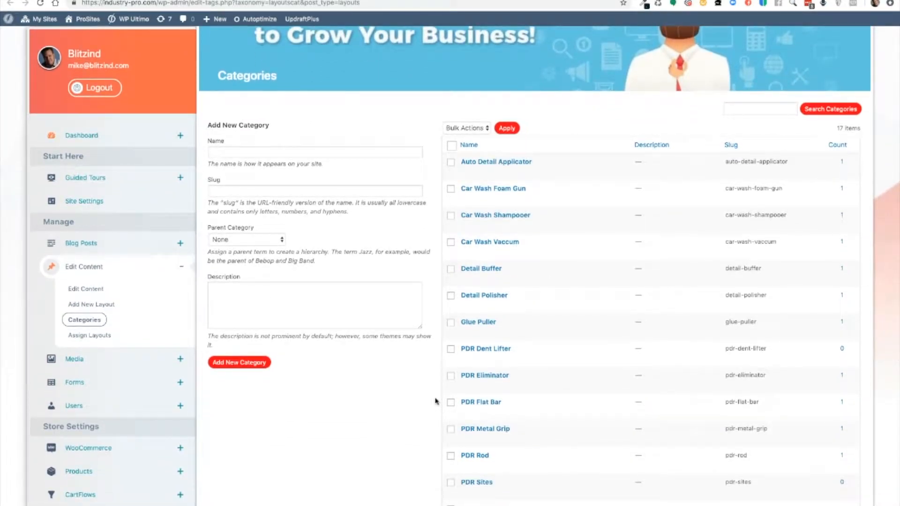
{"action": "scroll", "scroll_direction": "down", "scroll_amount": 3}
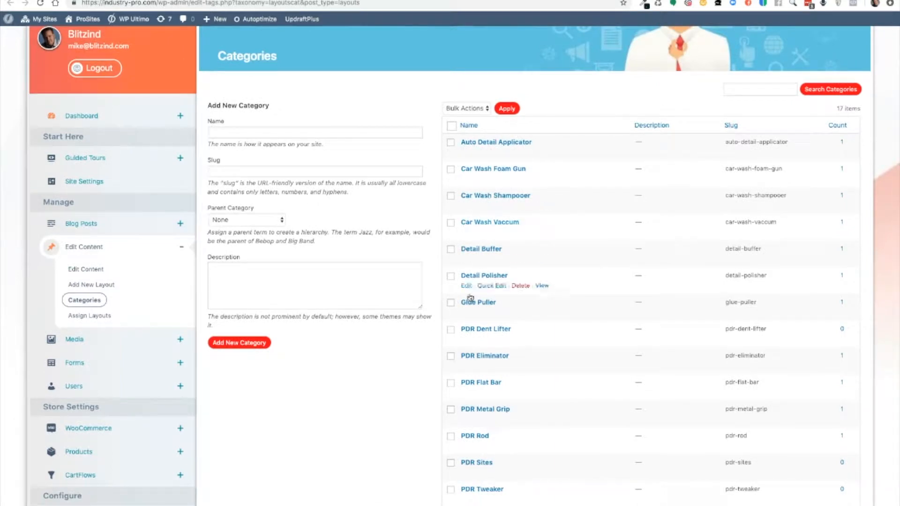
{"action": "scroll", "scroll_direction": "down", "scroll_amount": 3}
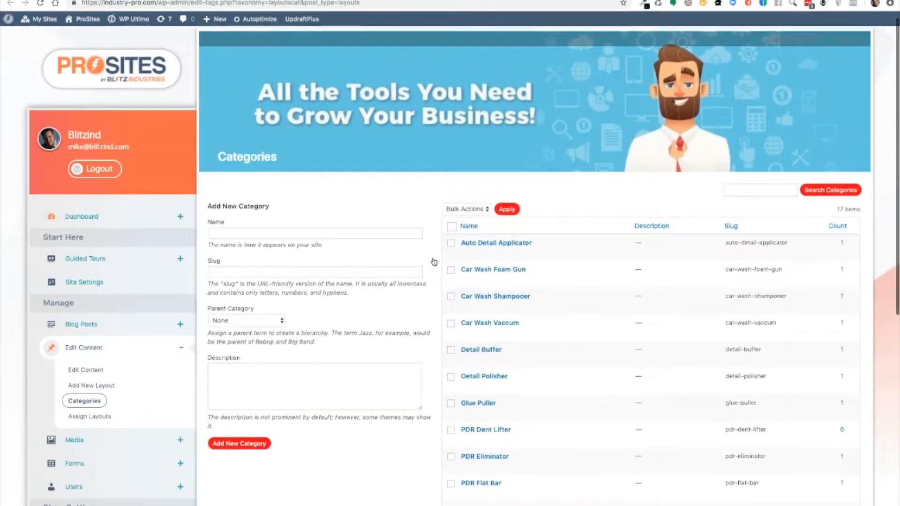
{"action": "mouse_move", "coordinate": [205, 233]}
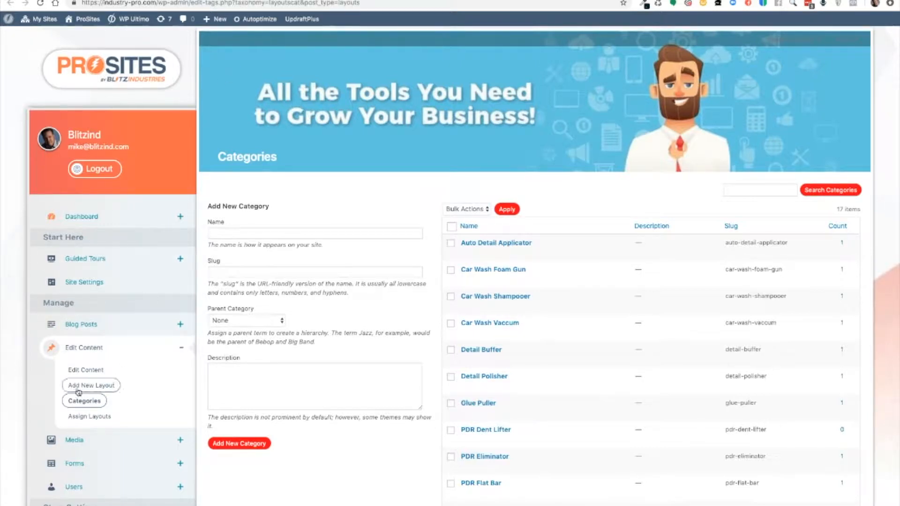
Step: Start a blank new layout post with empty title, builder area and category checklist
{"action": "left_click", "coordinate": [92, 385]}
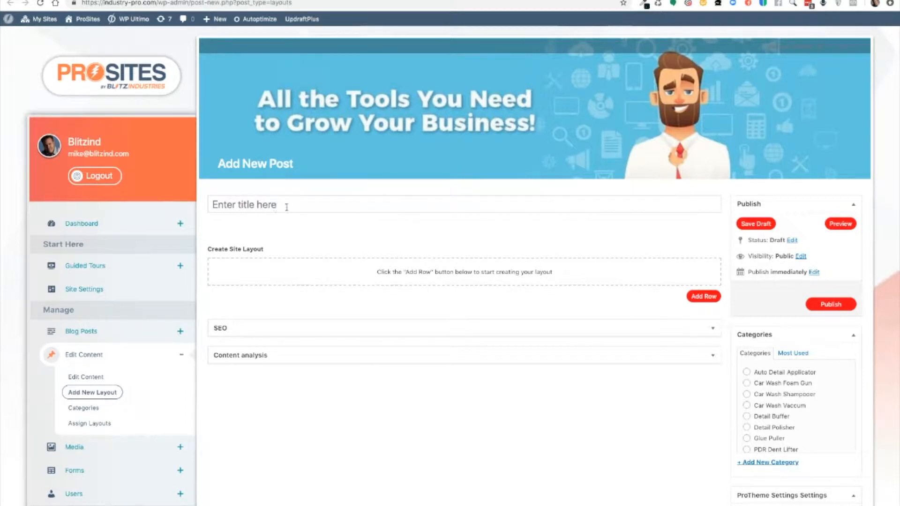
{"action": "mouse_move", "coordinate": [537, 232]}
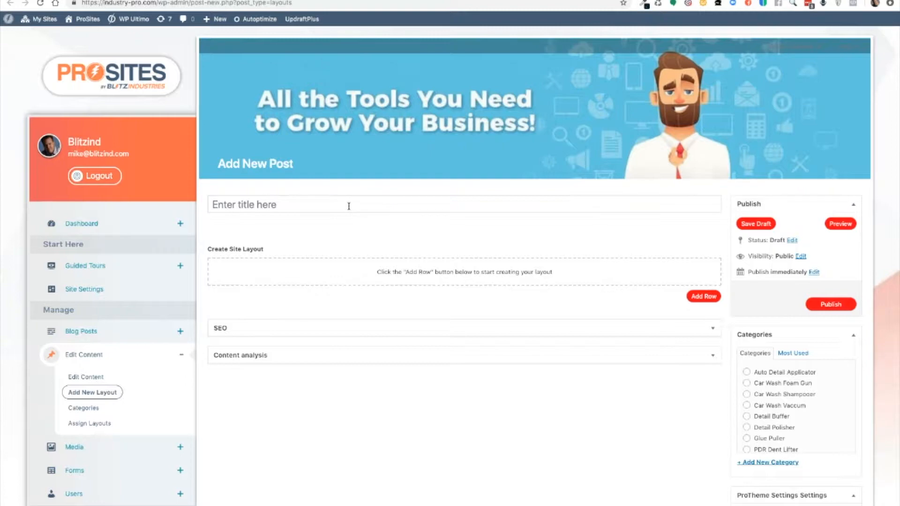
{"action": "mouse_move", "coordinate": [641, 230]}
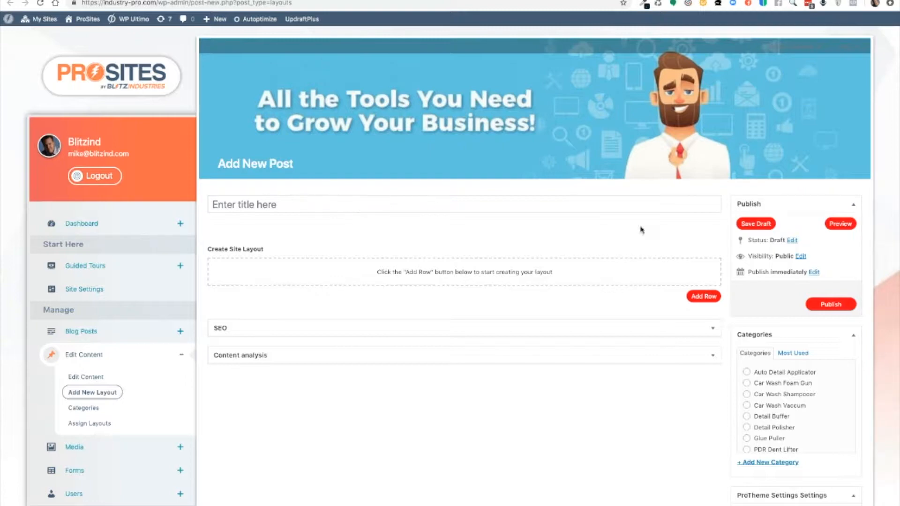
{"action": "mouse_move", "coordinate": [747, 429]}
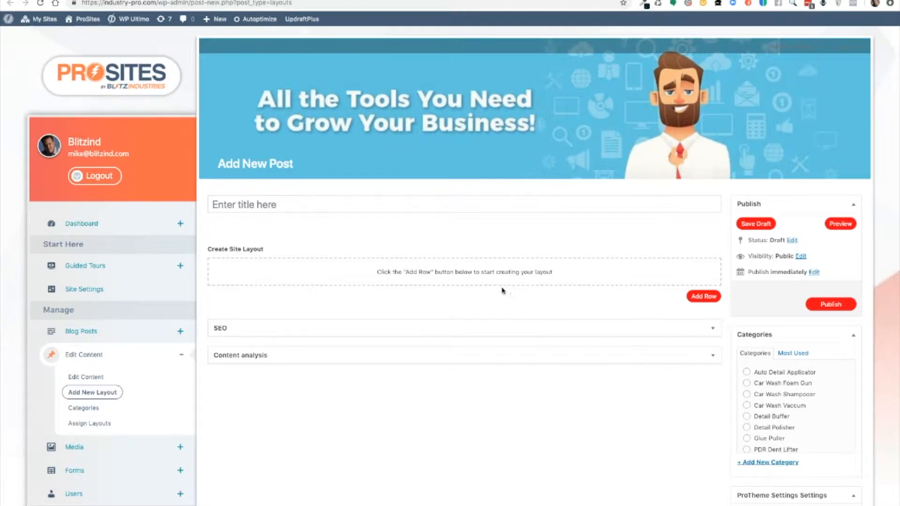
{"action": "mouse_move", "coordinate": [579, 301]}
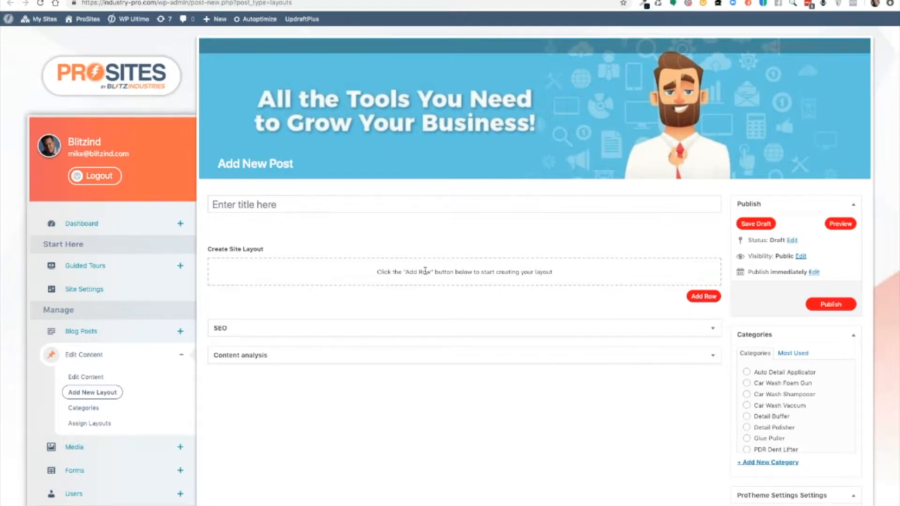
{"action": "mouse_move", "coordinate": [263, 240]}
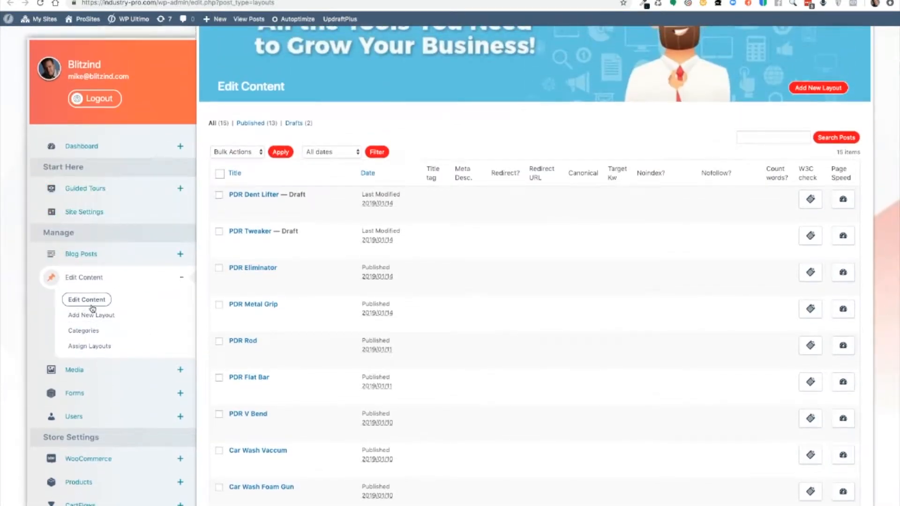
{"action": "mouse_move", "coordinate": [267, 194]}
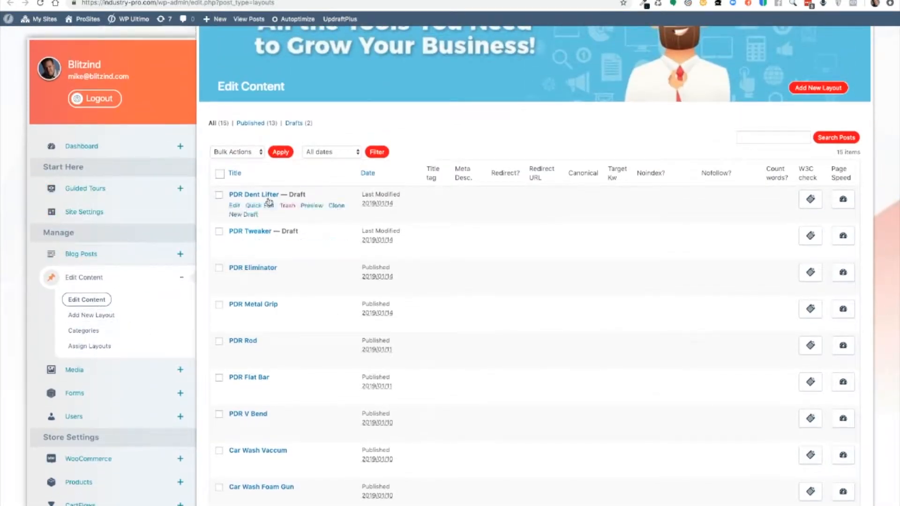
Step: Browse the layouts list and bring up the PDR U BEND layout with its Home block and U Bend category
{"action": "scroll", "scroll_direction": "down", "scroll_amount": 3}
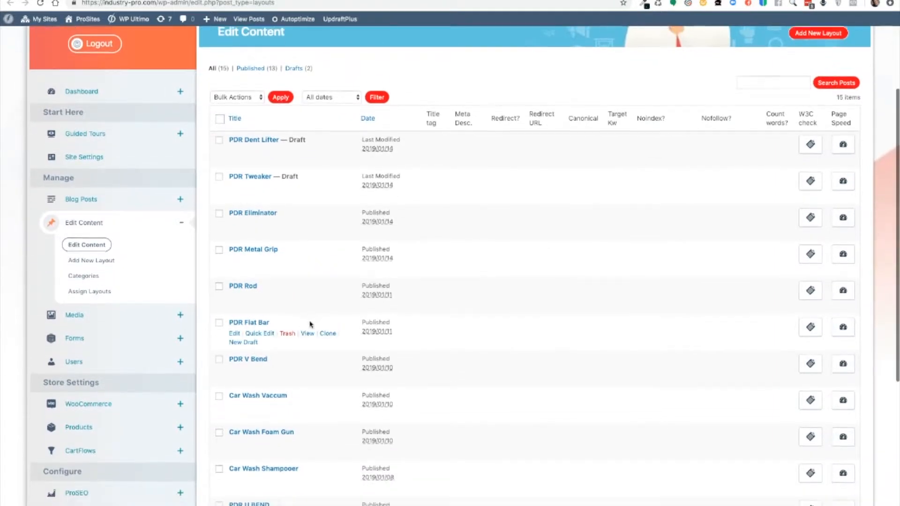
{"action": "scroll", "scroll_direction": "down", "scroll_amount": 3}
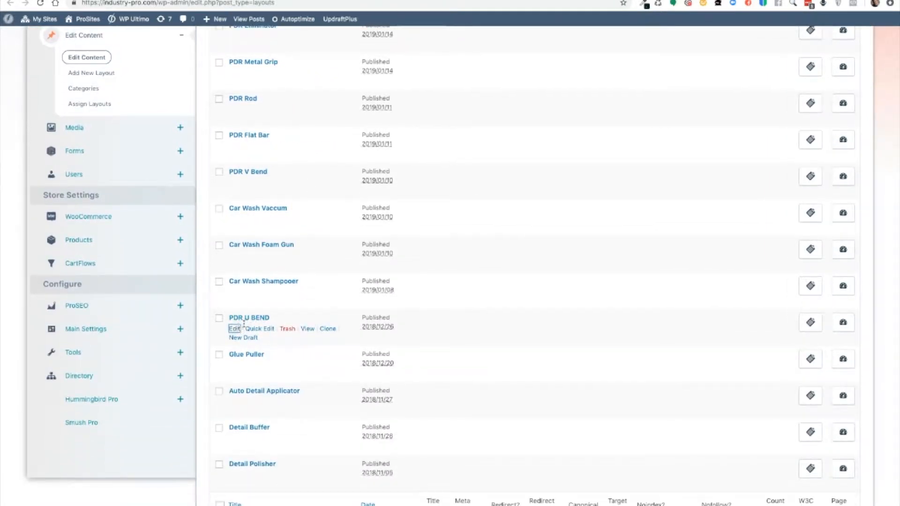
{"action": "scroll", "scroll_direction": "up", "scroll_amount": 3}
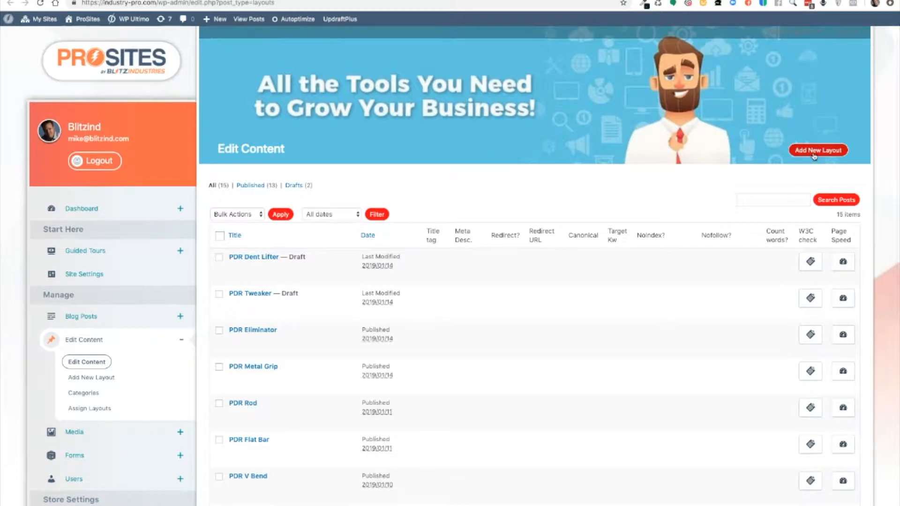
{"action": "left_click", "coordinate": [817, 150]}
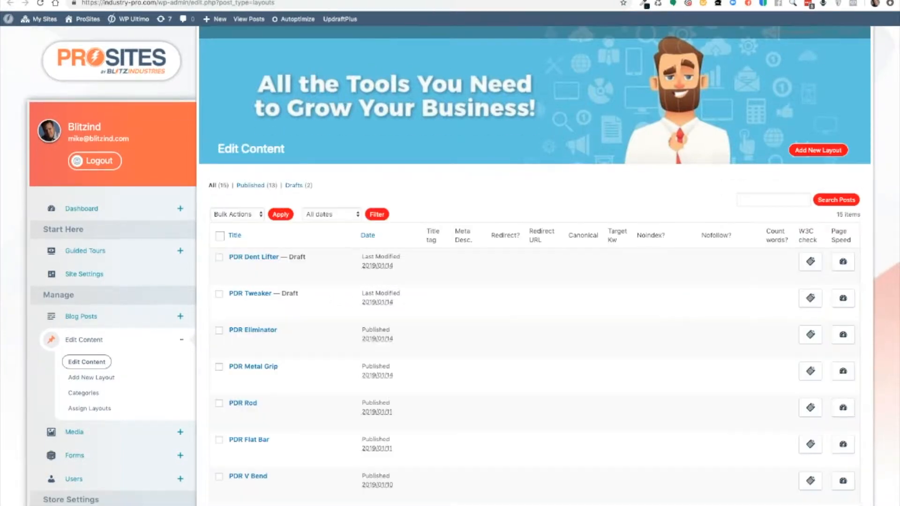
{"action": "mouse_move", "coordinate": [242, 402]}
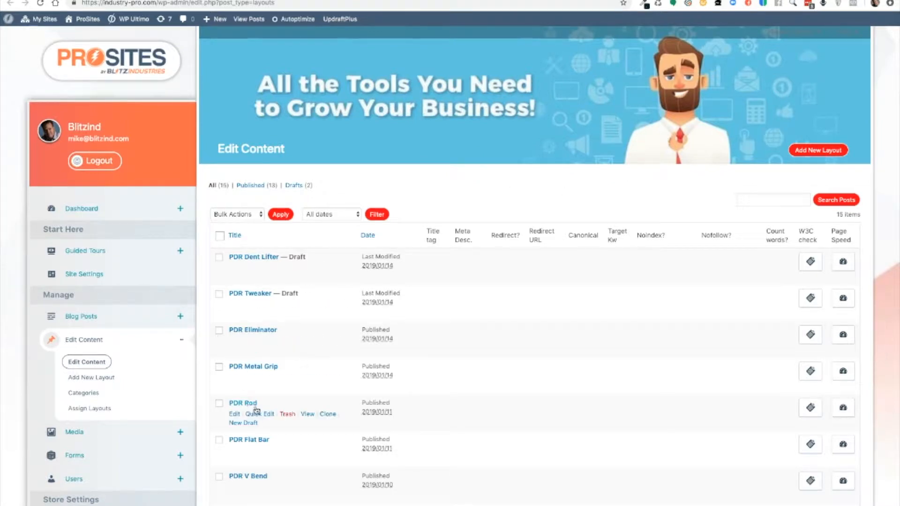
{"action": "mouse_move", "coordinate": [650, 201]}
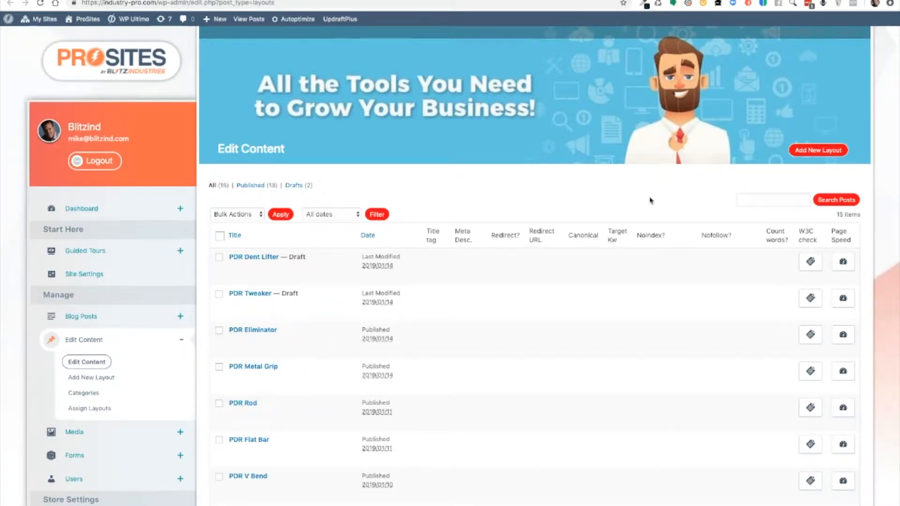
{"action": "scroll", "scroll_direction": "down", "scroll_amount": 3}
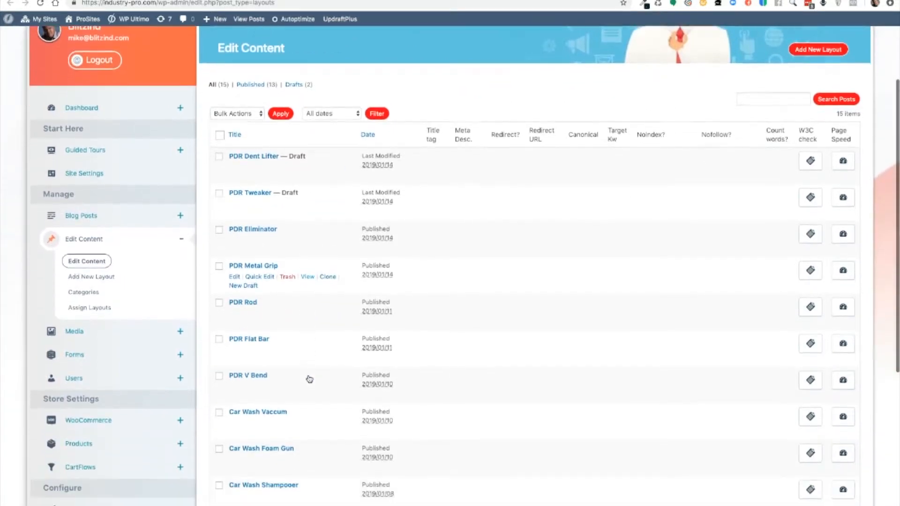
{"action": "scroll", "scroll_direction": "down", "scroll_amount": 3}
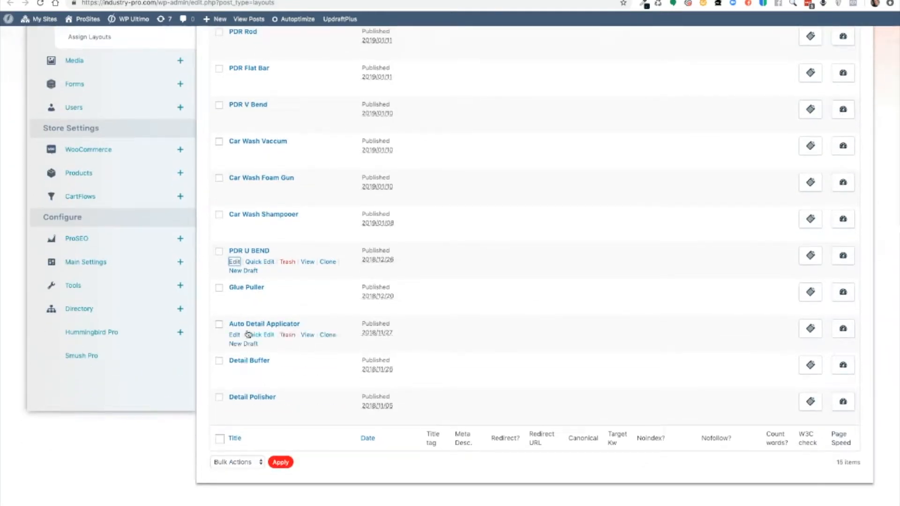
{"action": "scroll", "scroll_direction": "up", "scroll_amount": 3}
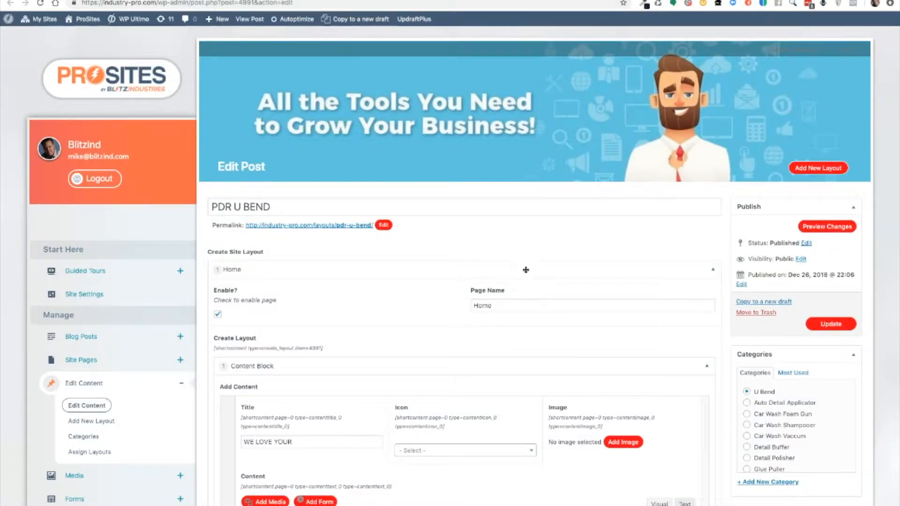
{"action": "mouse_move", "coordinate": [514, 228]}
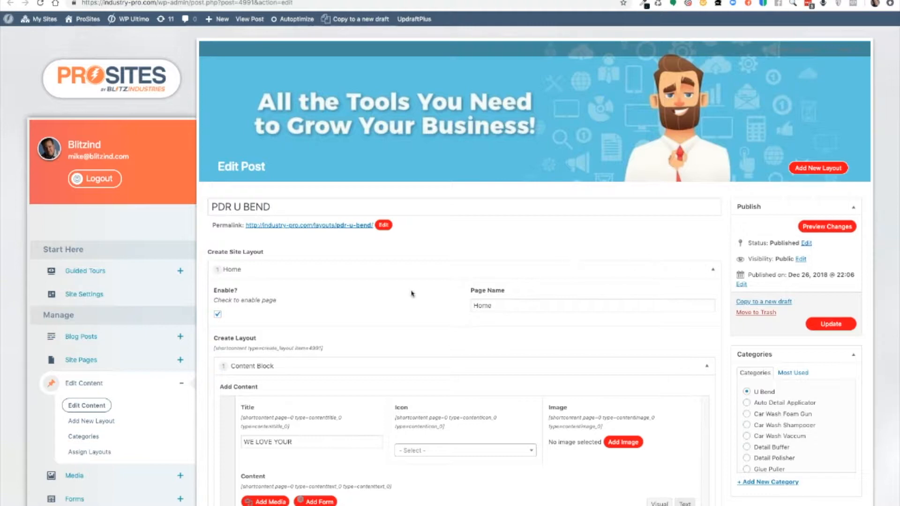
{"action": "scroll", "scroll_direction": "down", "scroll_amount": 3}
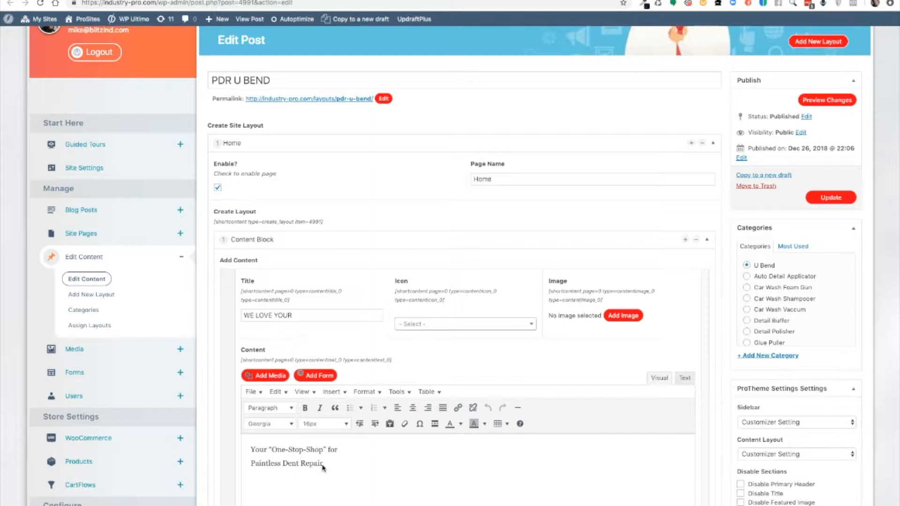
{"action": "scroll", "scroll_direction": "down", "scroll_amount": 3}
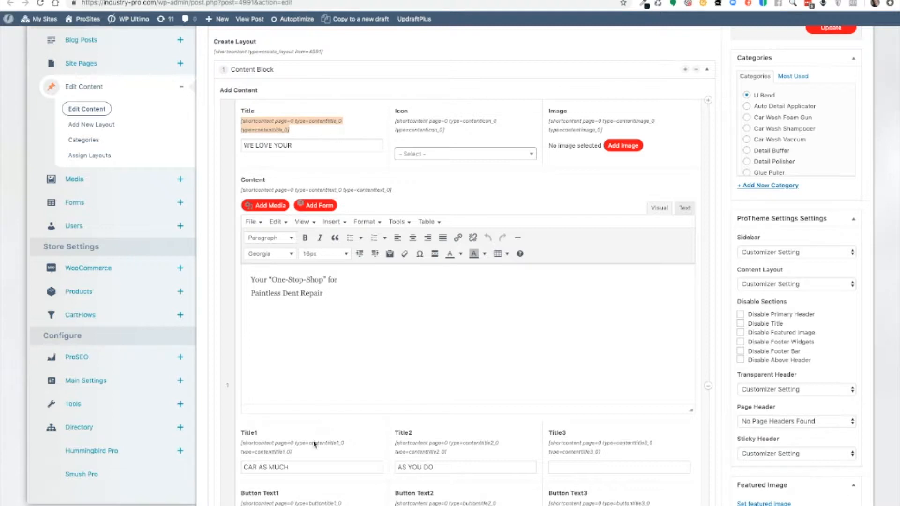
{"action": "mouse_move", "coordinate": [313, 264]}
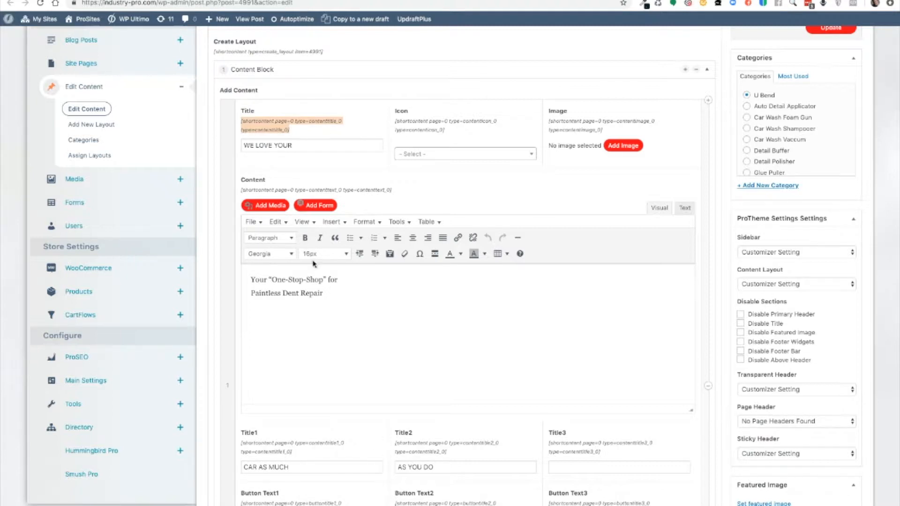
{"action": "mouse_move", "coordinate": [373, 202]}
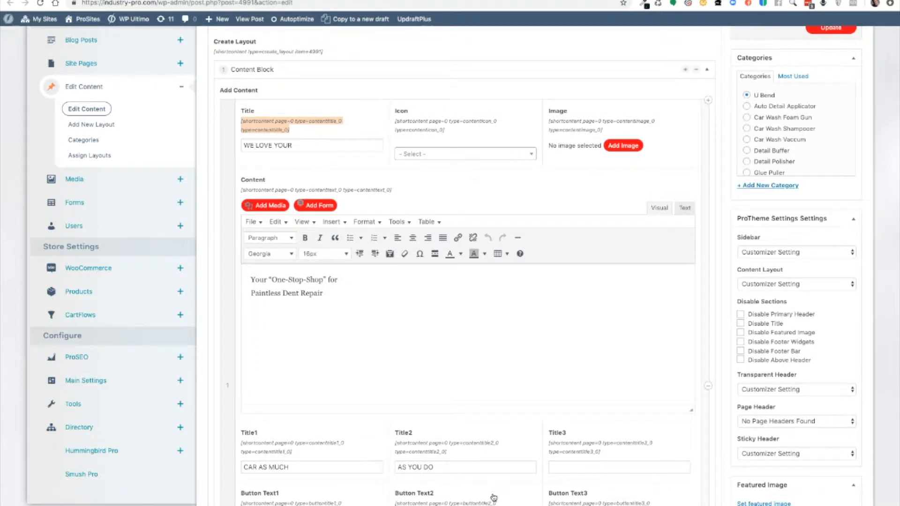
{"action": "scroll", "scroll_direction": "down", "scroll_amount": 3}
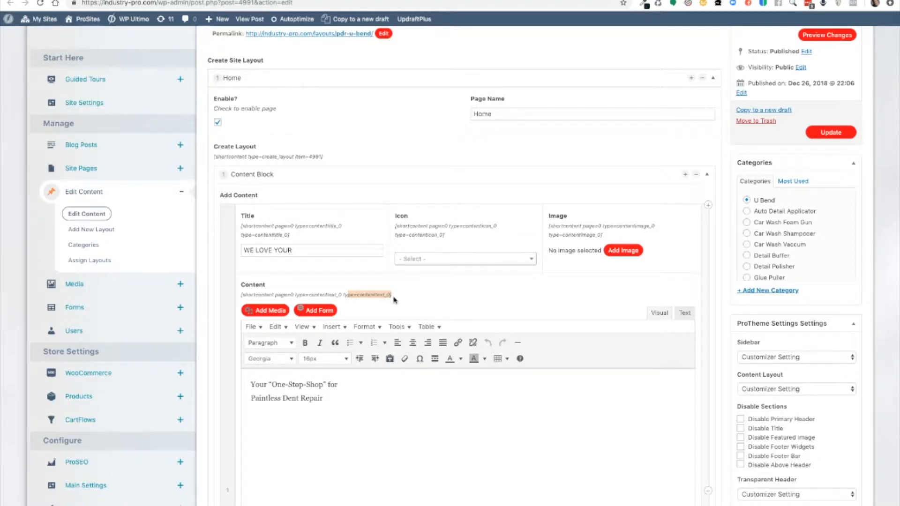
{"action": "mouse_move", "coordinate": [418, 307]}
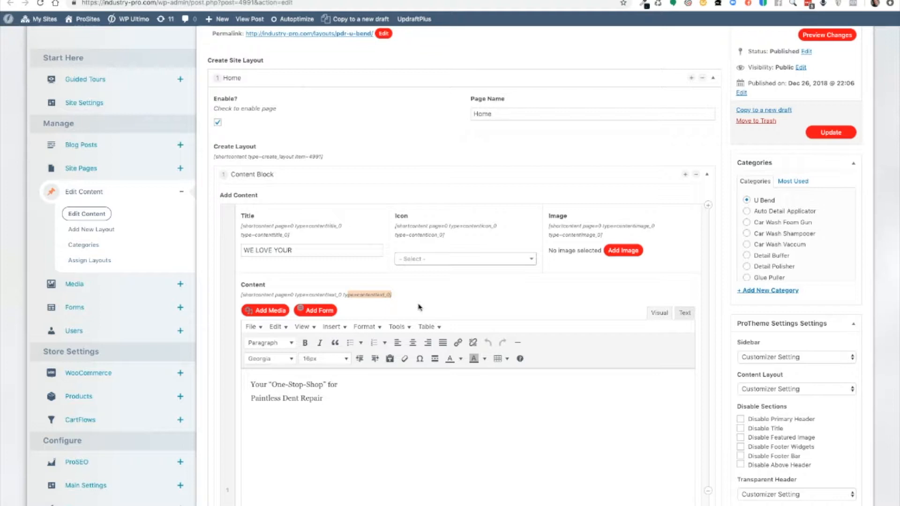
{"action": "mouse_move", "coordinate": [420, 308]}
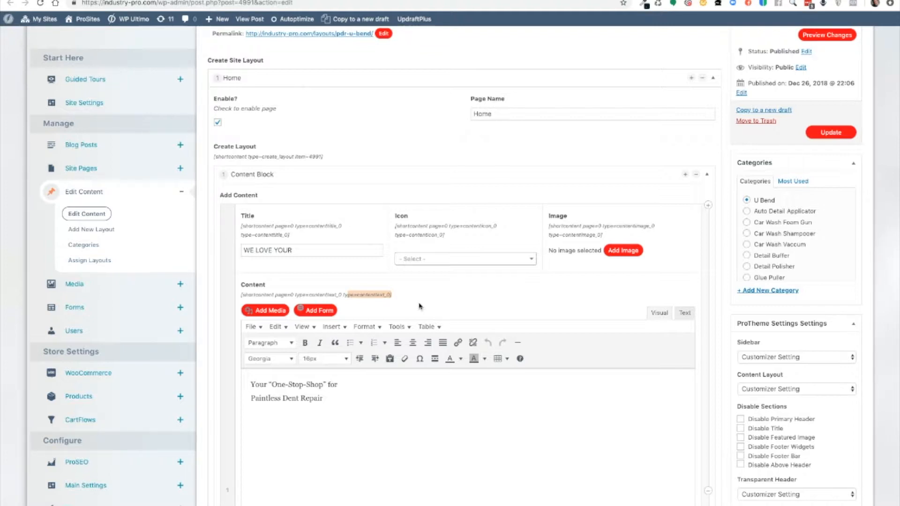
{"action": "mouse_move", "coordinate": [418, 300]}
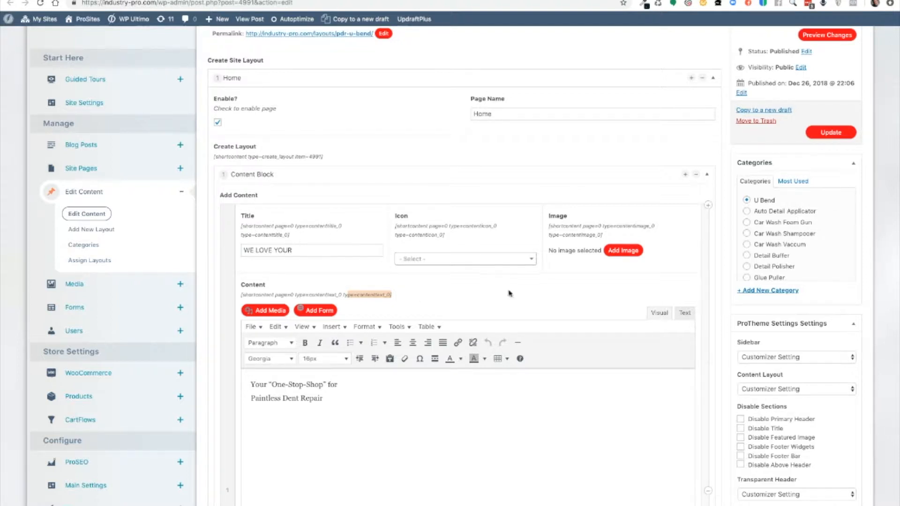
{"action": "scroll", "scroll_direction": "down", "scroll_amount": 3}
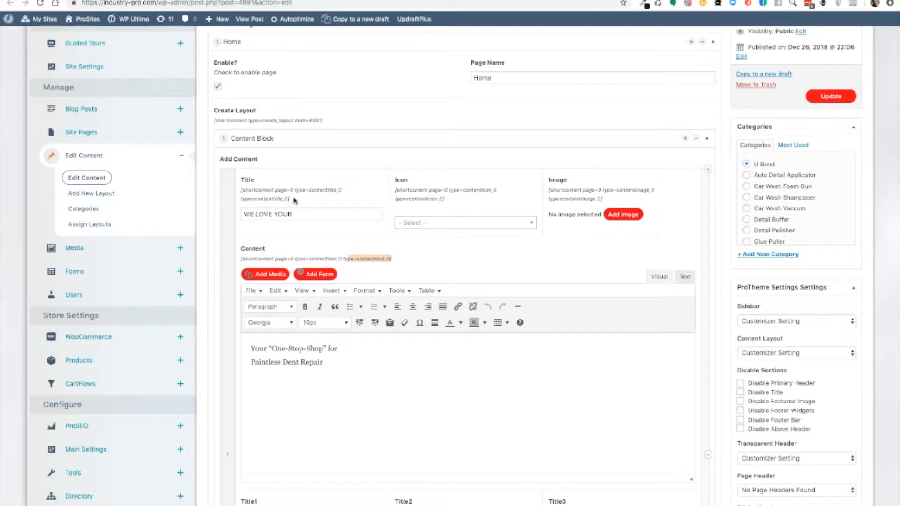
{"action": "double_click", "coordinate": [290, 194]}
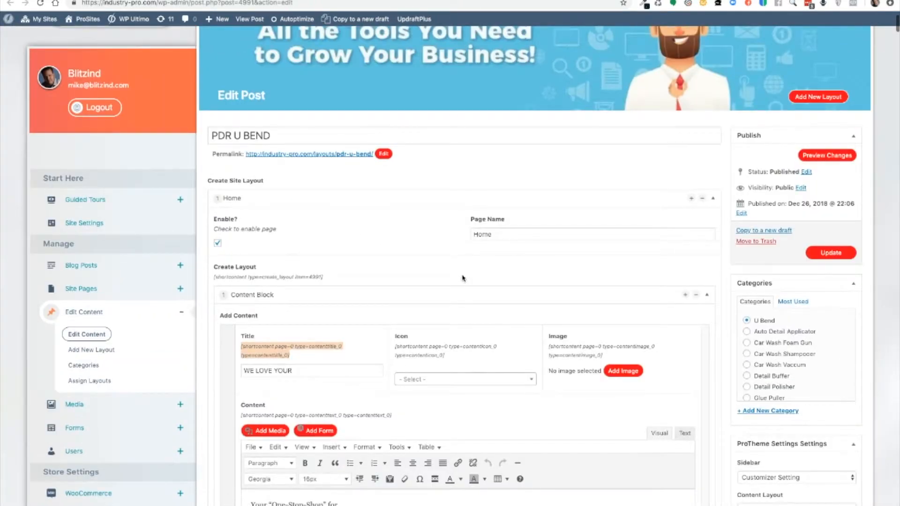
{"action": "scroll", "scroll_direction": "down", "scroll_amount": 3}
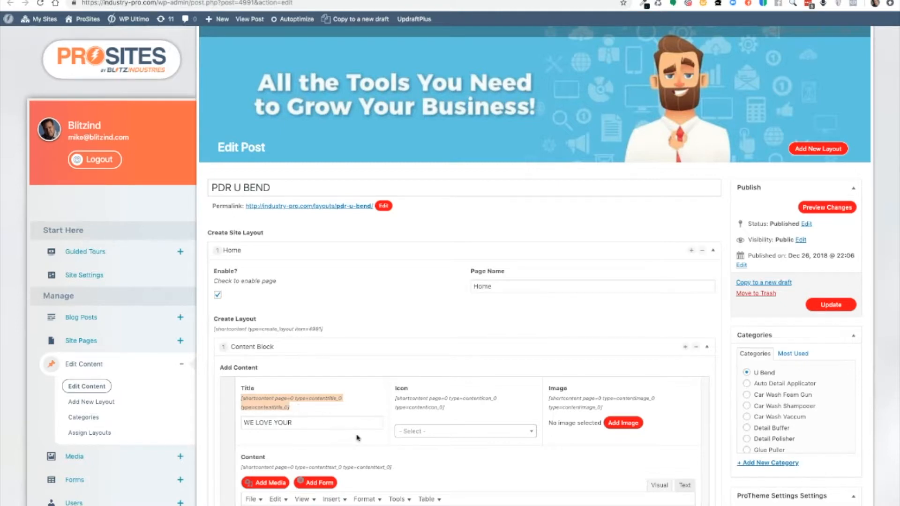
{"action": "mouse_move", "coordinate": [498, 420]}
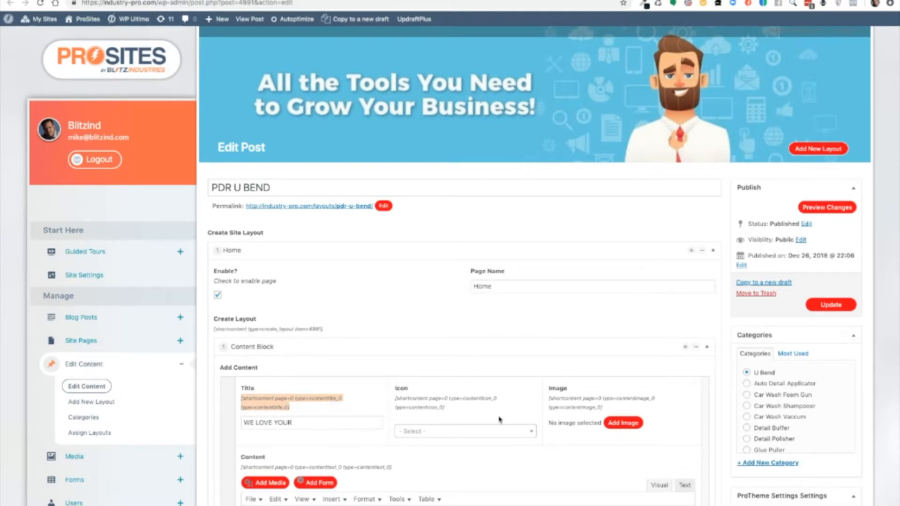
{"action": "mouse_move", "coordinate": [711, 396]}
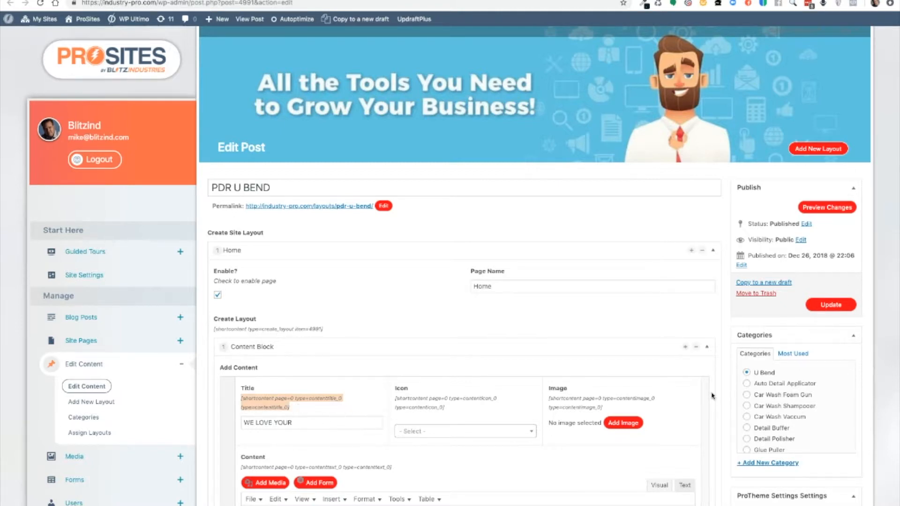
{"action": "scroll", "scroll_direction": "down", "scroll_amount": 3}
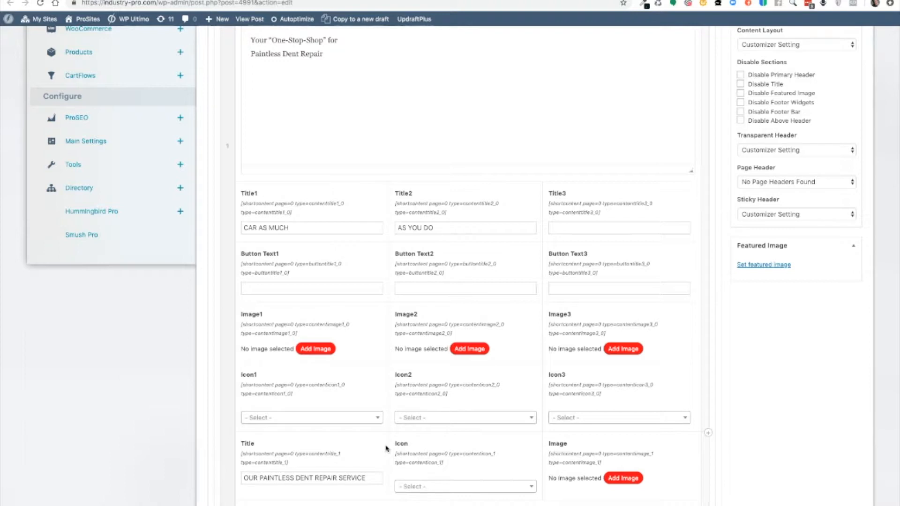
{"action": "mouse_move", "coordinate": [232, 475]}
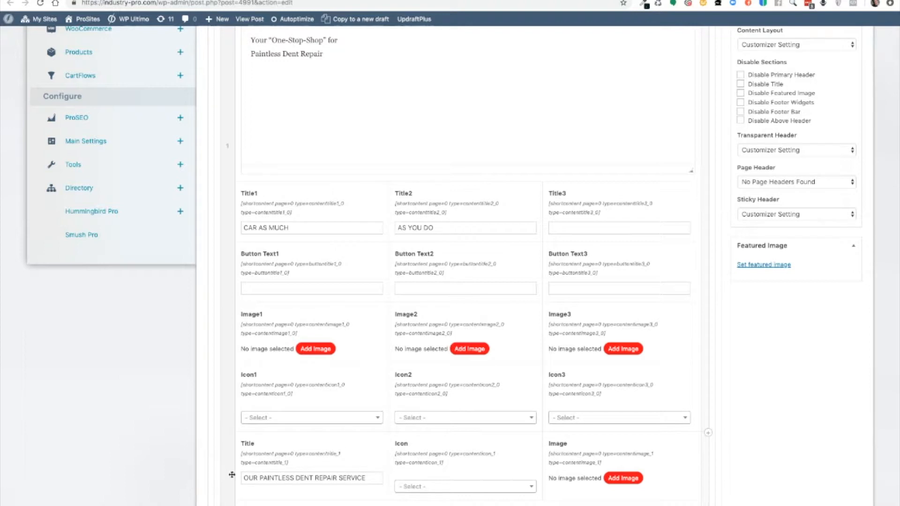
{"action": "mouse_move", "coordinate": [392, 457]}
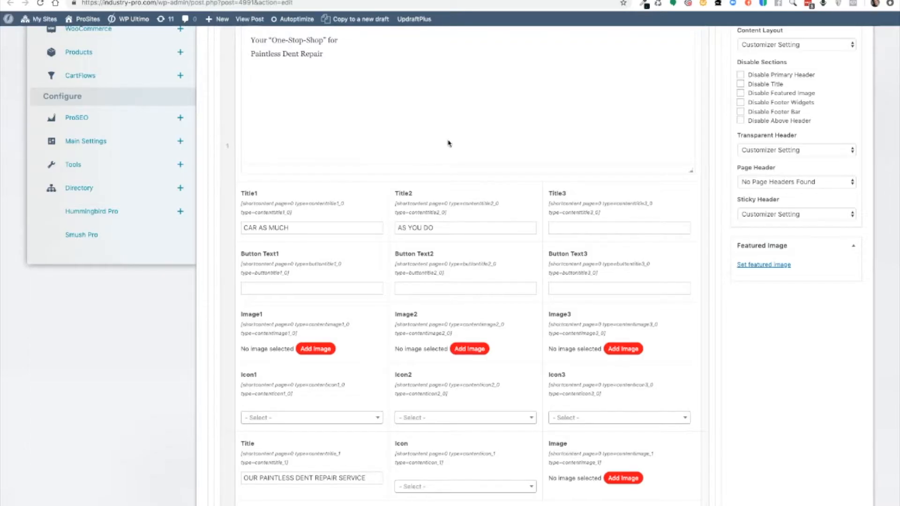
{"action": "mouse_move", "coordinate": [423, 397]}
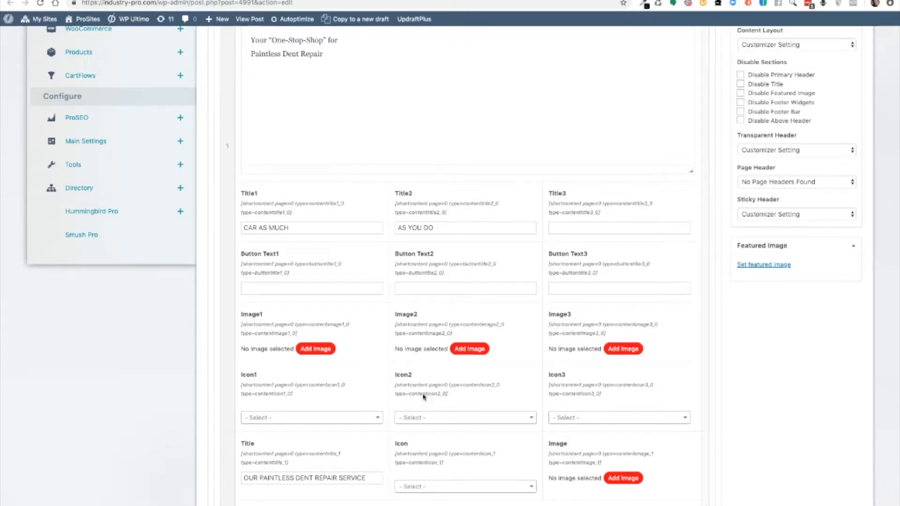
{"action": "left_click", "coordinate": [464, 417]}
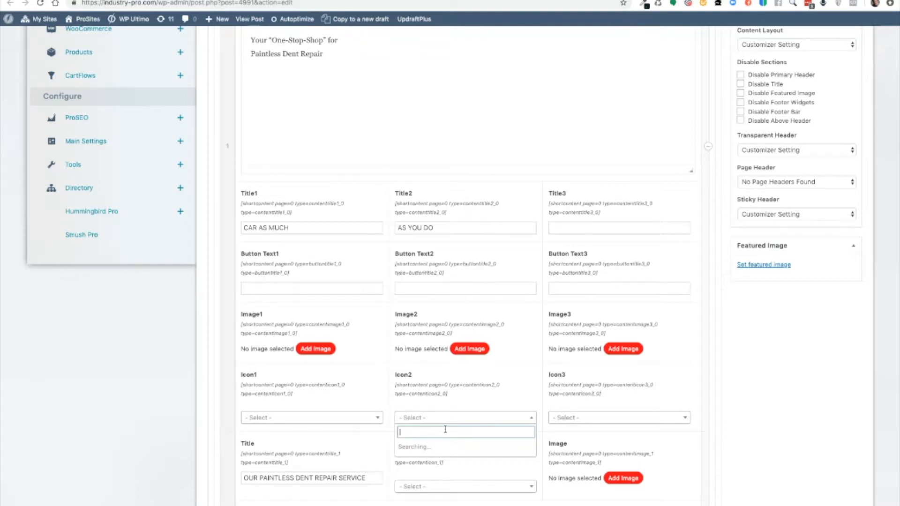
{"action": "mouse_move", "coordinate": [455, 397]}
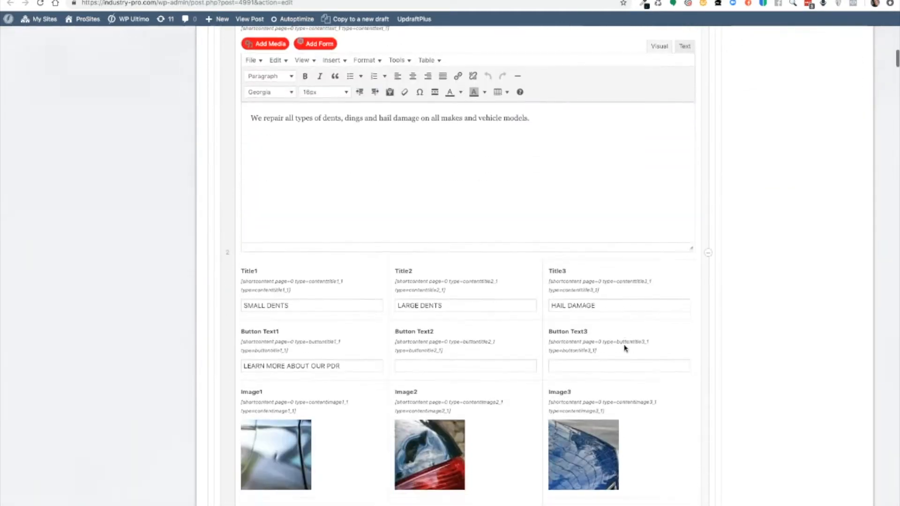
{"action": "scroll", "scroll_direction": "down", "scroll_amount": 3}
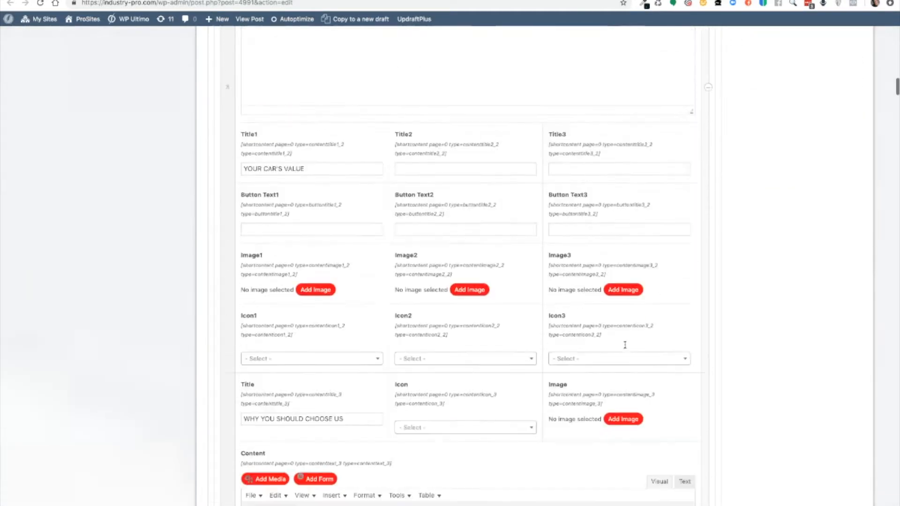
{"action": "scroll", "scroll_direction": "down", "scroll_amount": 3}
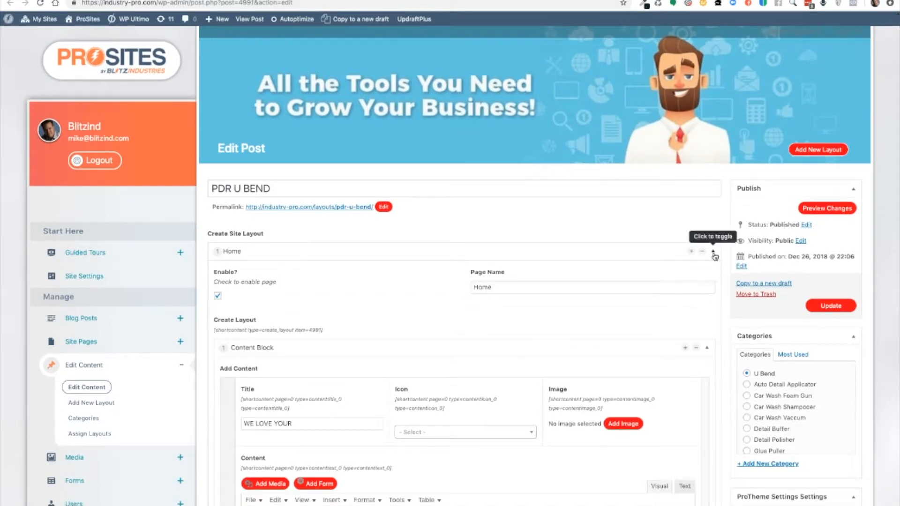
Step: Collapse the Home, Before & After, Contact and Get Estimate page rows into a compact list
{"action": "left_click", "coordinate": [691, 251]}
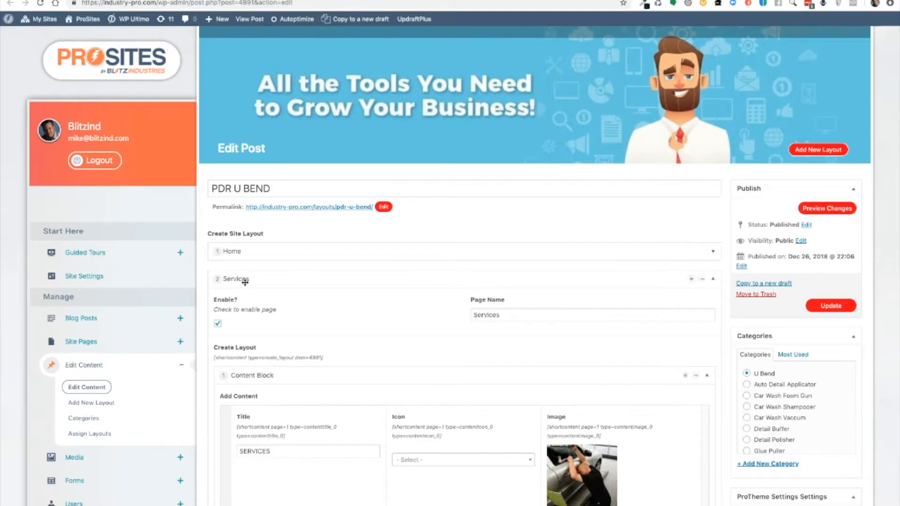
{"action": "mouse_move", "coordinate": [714, 280]}
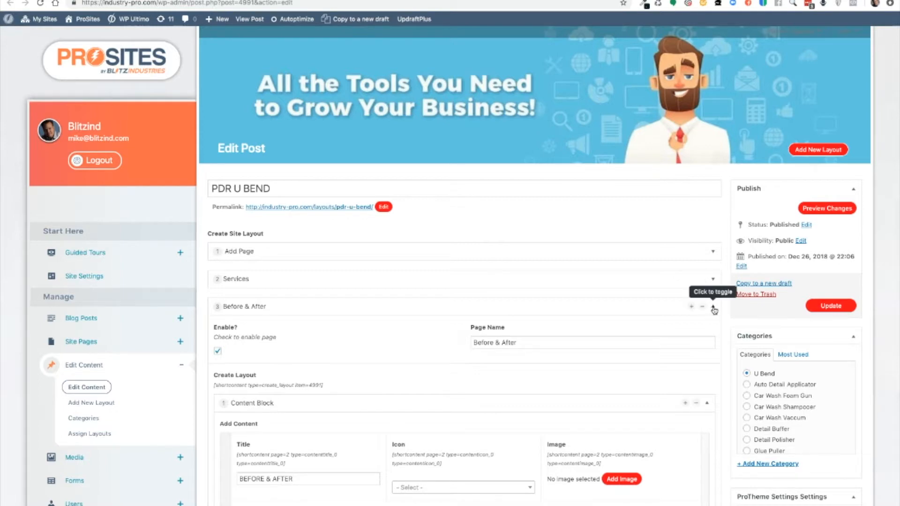
{"action": "left_click", "coordinate": [713, 305]}
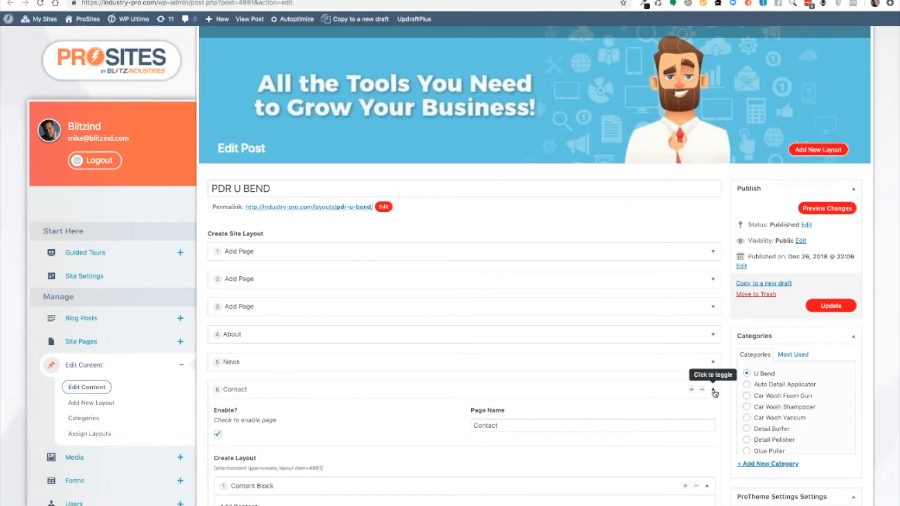
{"action": "left_click", "coordinate": [715, 390]}
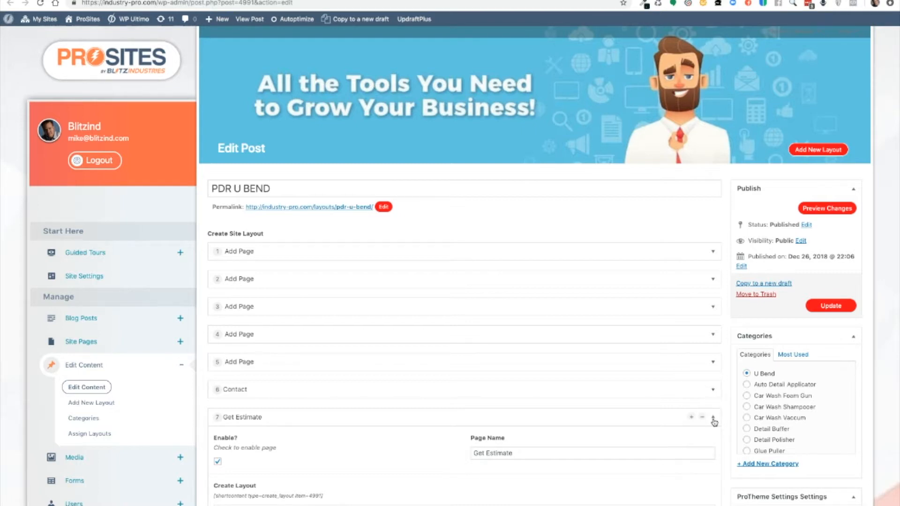
{"action": "left_click", "coordinate": [713, 416]}
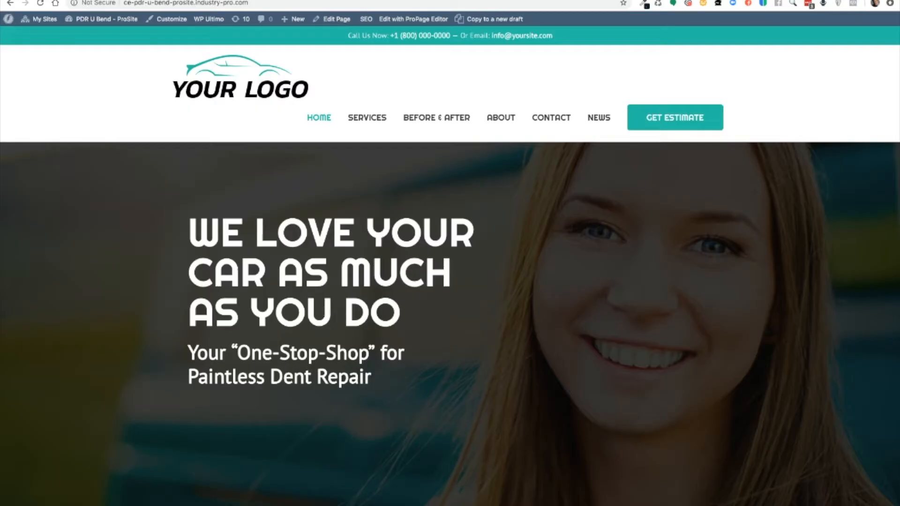
{"action": "mouse_move", "coordinate": [549, 118]}
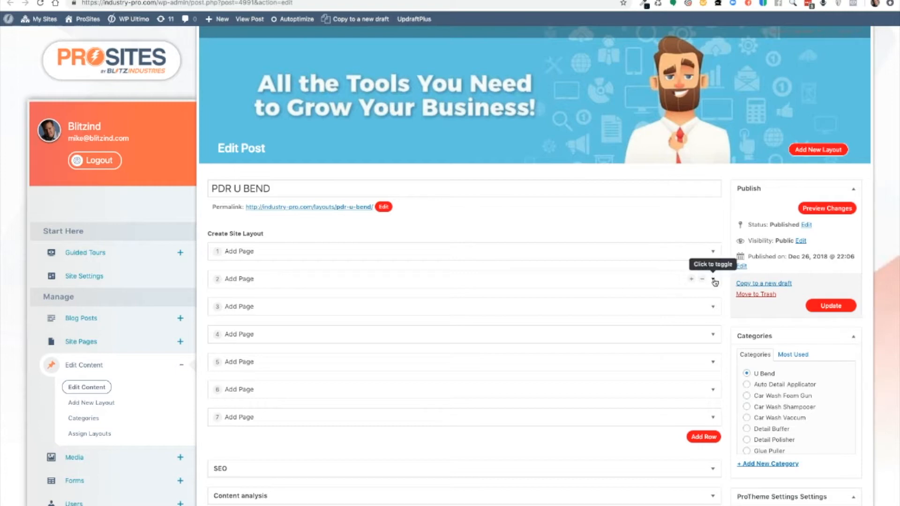
Step: Expand page row 2, Services, and review its SERVICES title, image and dent-repair text
{"action": "left_click", "coordinate": [715, 282]}
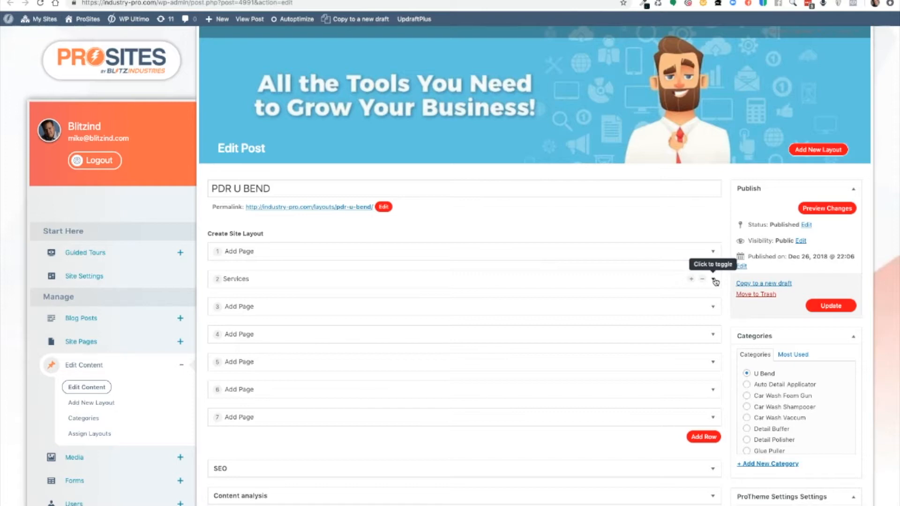
{"action": "left_click", "coordinate": [714, 281]}
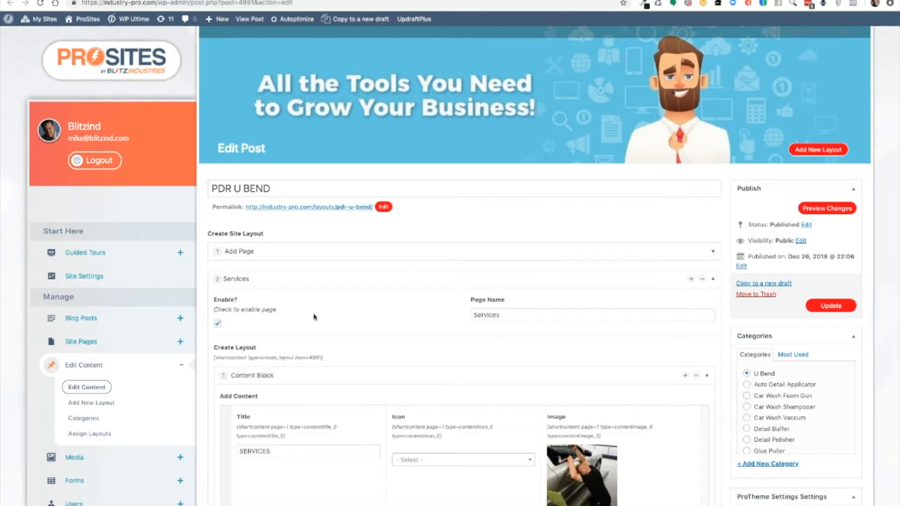
{"action": "scroll", "scroll_direction": "down", "scroll_amount": 3}
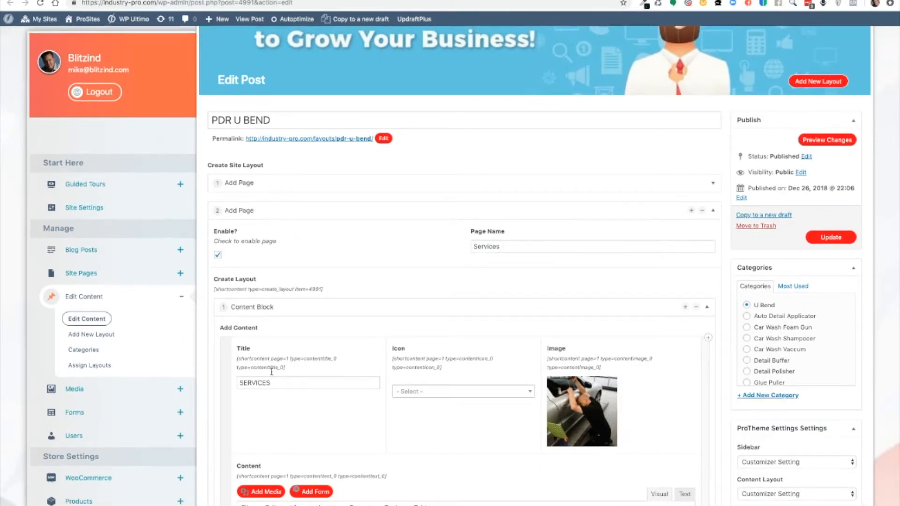
{"action": "scroll", "scroll_direction": "down", "scroll_amount": 3}
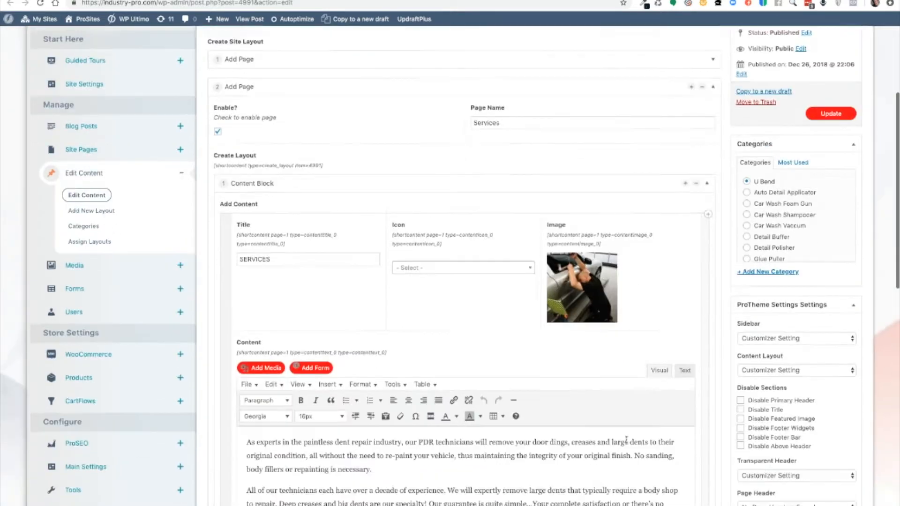
{"action": "scroll", "scroll_direction": "down", "scroll_amount": 3}
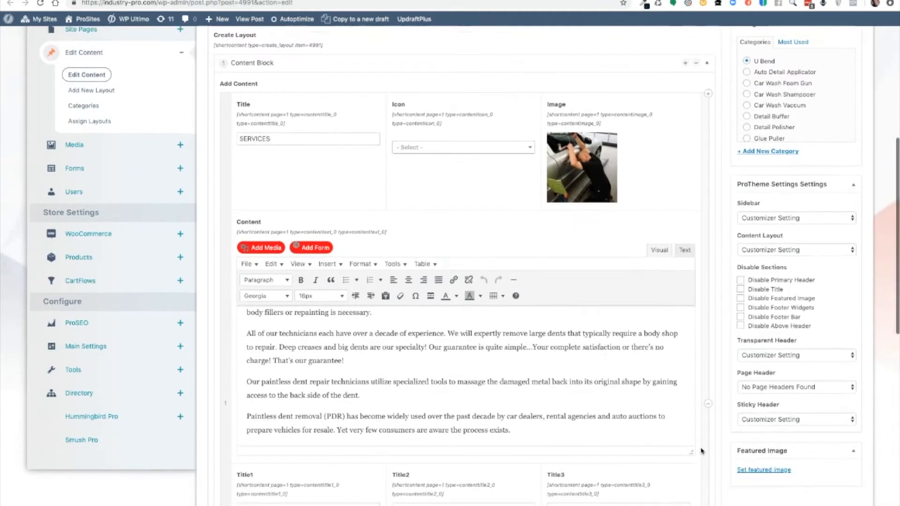
{"action": "scroll", "scroll_direction": "down", "scroll_amount": 3}
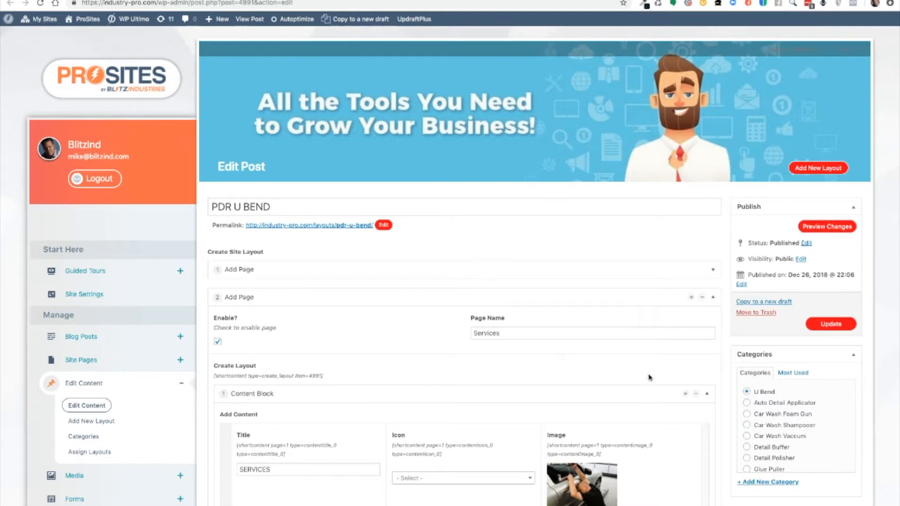
{"action": "mouse_move", "coordinate": [714, 270]}
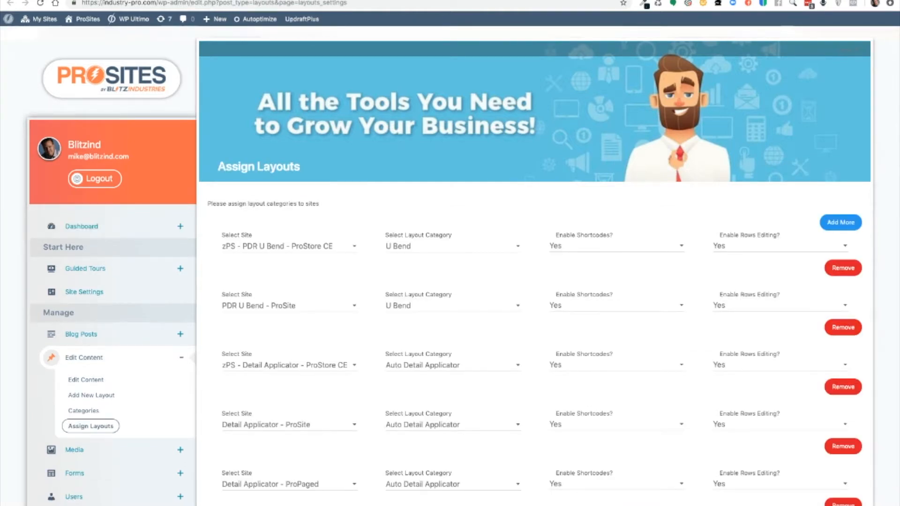
{"action": "mouse_move", "coordinate": [202, 310]}
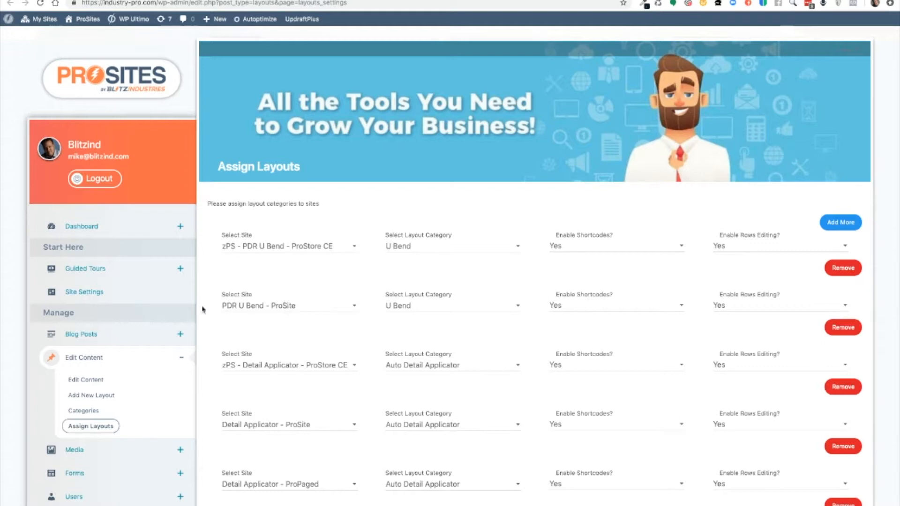
{"action": "scroll", "scroll_direction": "down", "scroll_amount": 3}
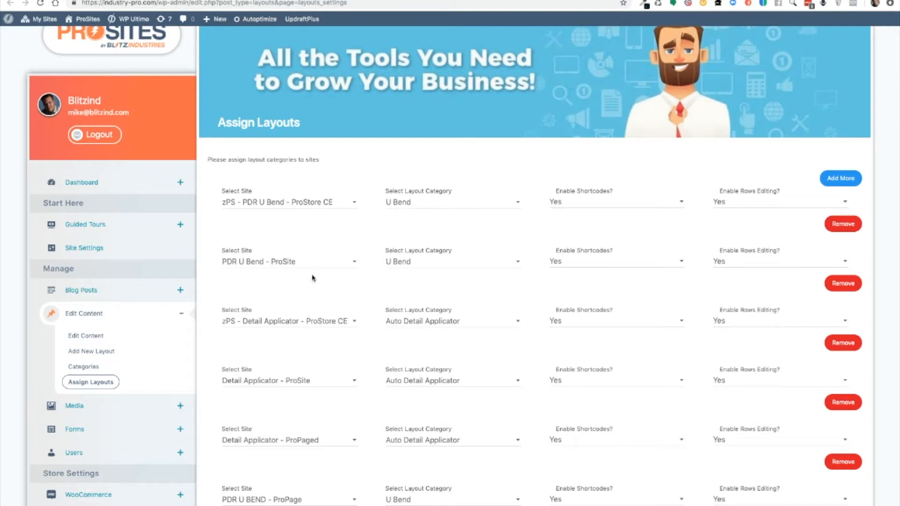
{"action": "mouse_move", "coordinate": [311, 270]}
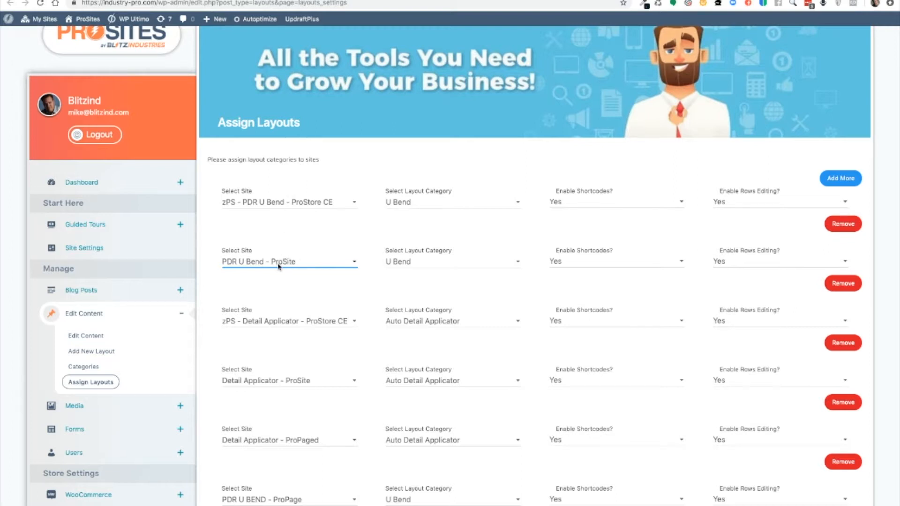
{"action": "mouse_move", "coordinate": [406, 273]}
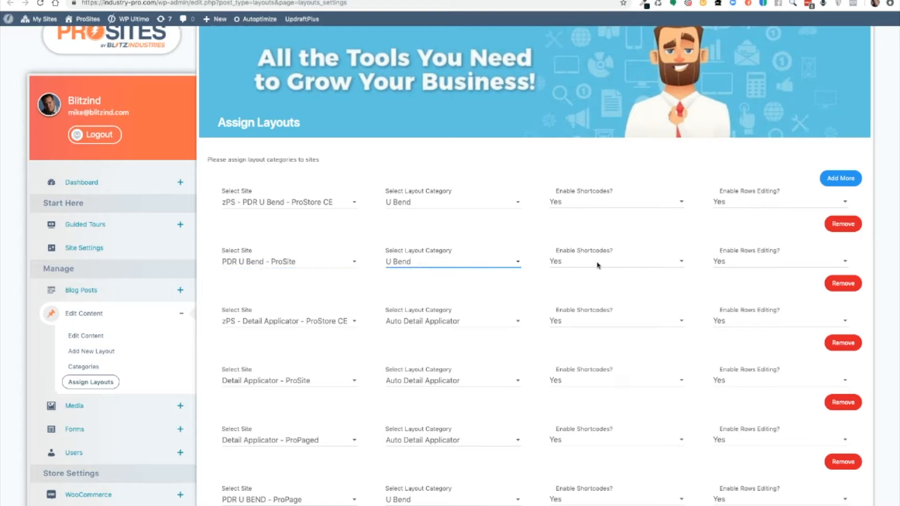
{"action": "mouse_move", "coordinate": [590, 265]}
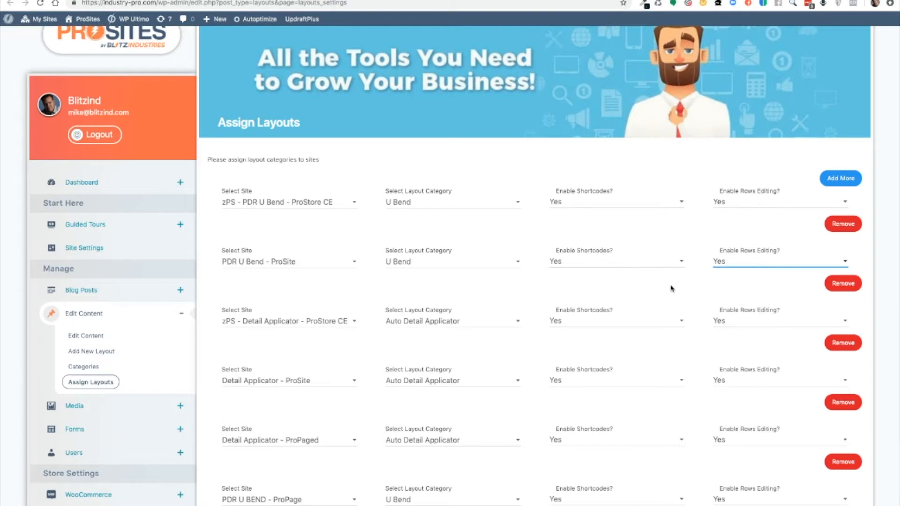
{"action": "mouse_move", "coordinate": [679, 268]}
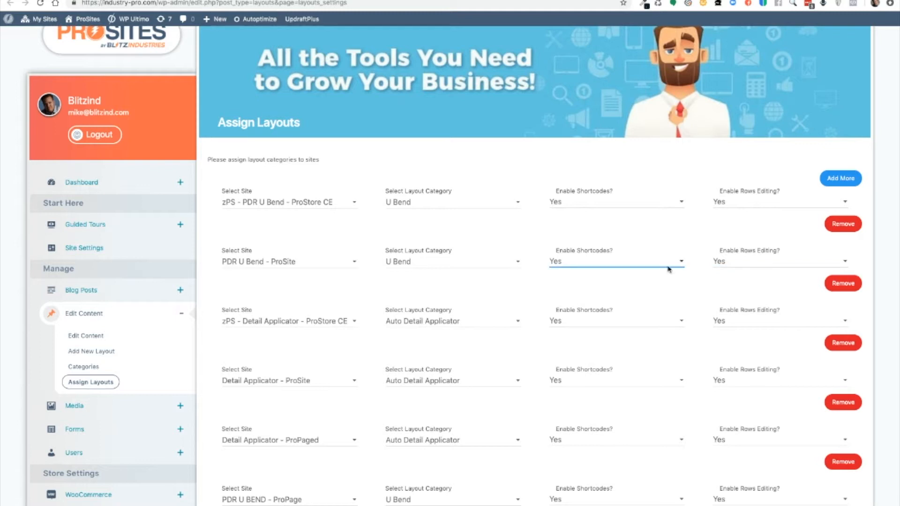
{"action": "mouse_move", "coordinate": [696, 246]}
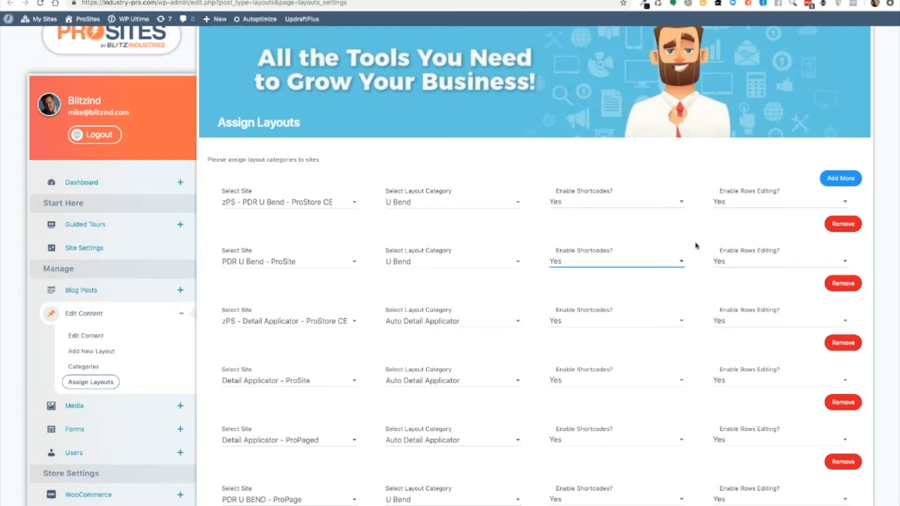
{"action": "mouse_move", "coordinate": [616, 264]}
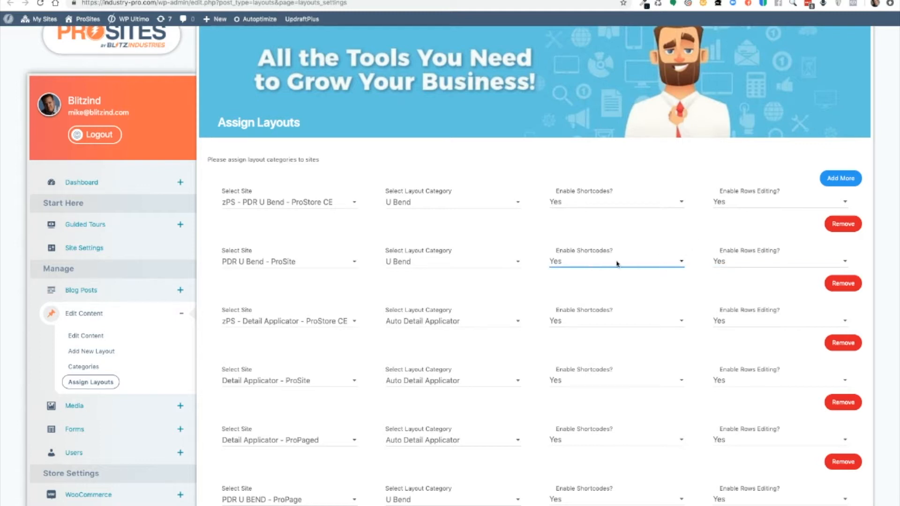
{"action": "mouse_move", "coordinate": [654, 263]}
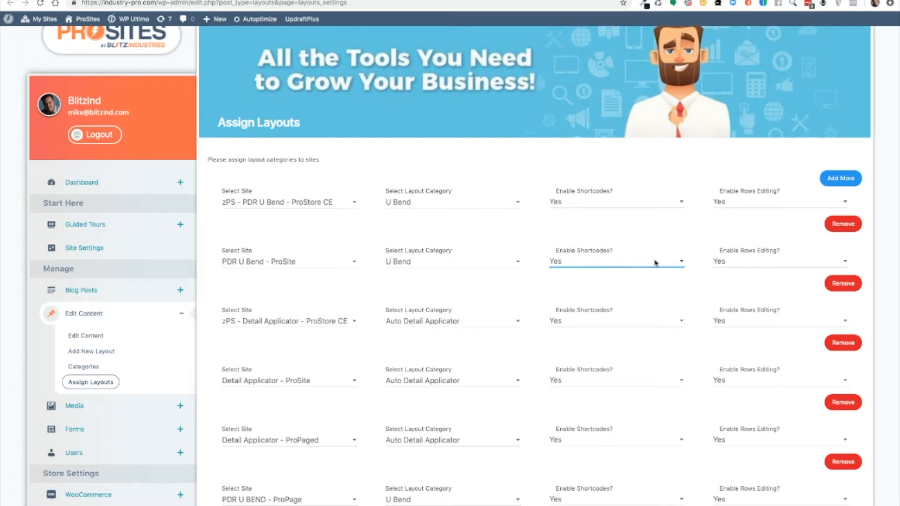
{"action": "mouse_move", "coordinate": [592, 265]}
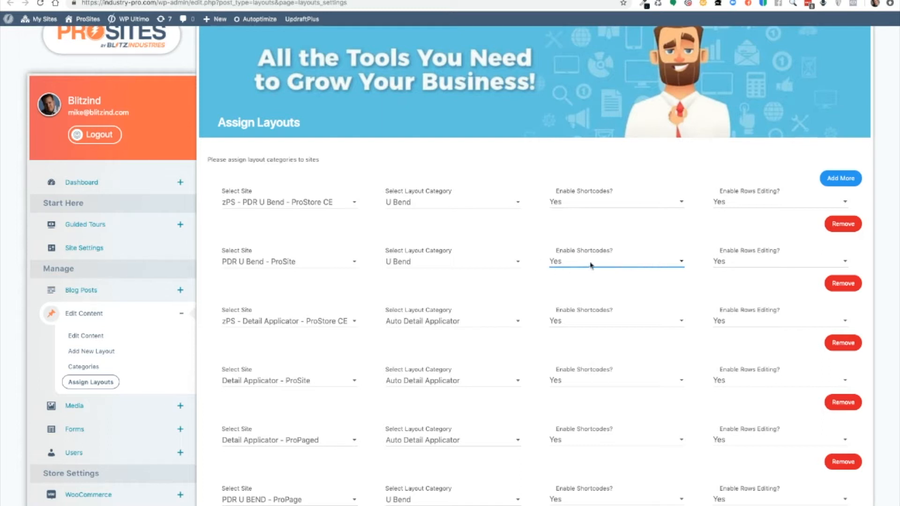
{"action": "mouse_move", "coordinate": [681, 264]}
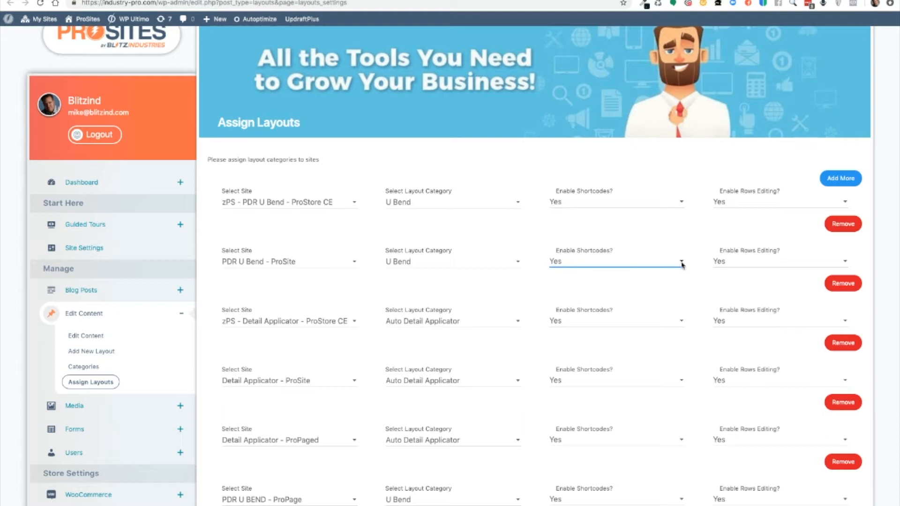
{"action": "mouse_move", "coordinate": [682, 265]}
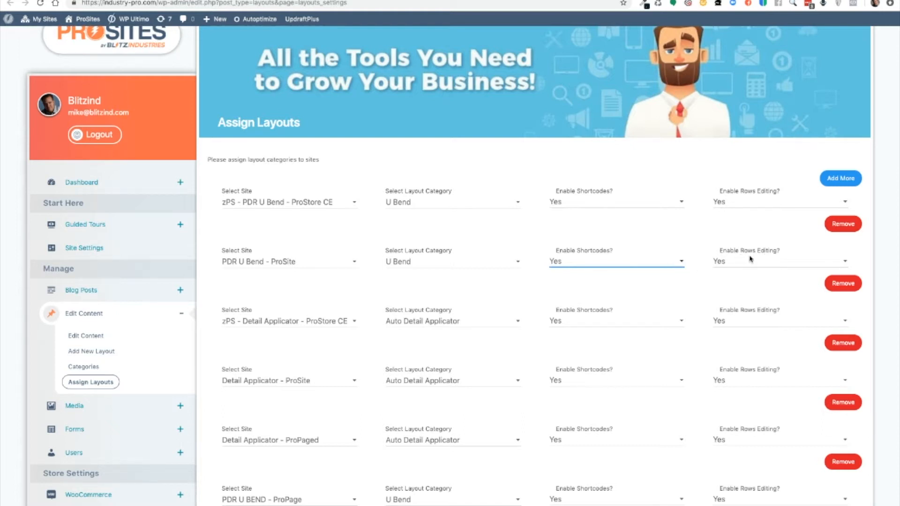
{"action": "mouse_move", "coordinate": [749, 260]}
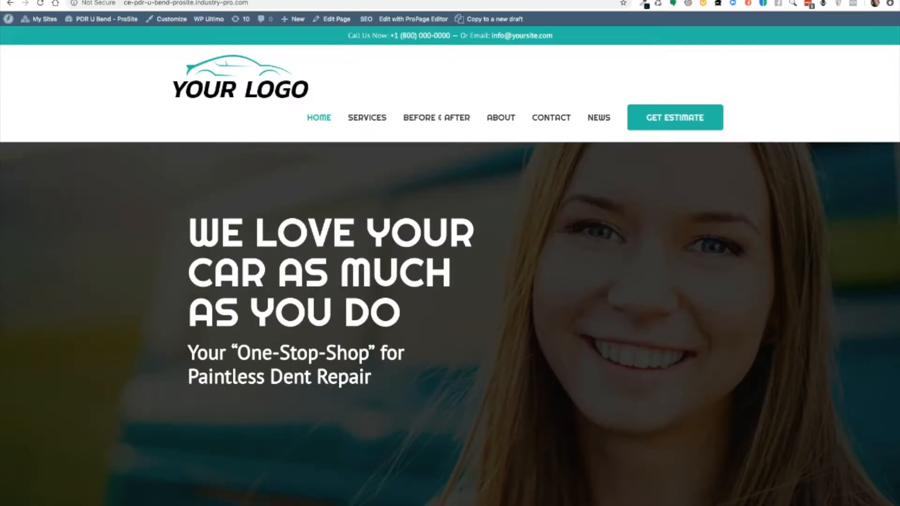
Step: Review the customer site's Home content block in Edit Content Pro Settings, down to the PDR U BEND layout
{"action": "left_click", "coordinate": [412, 19]}
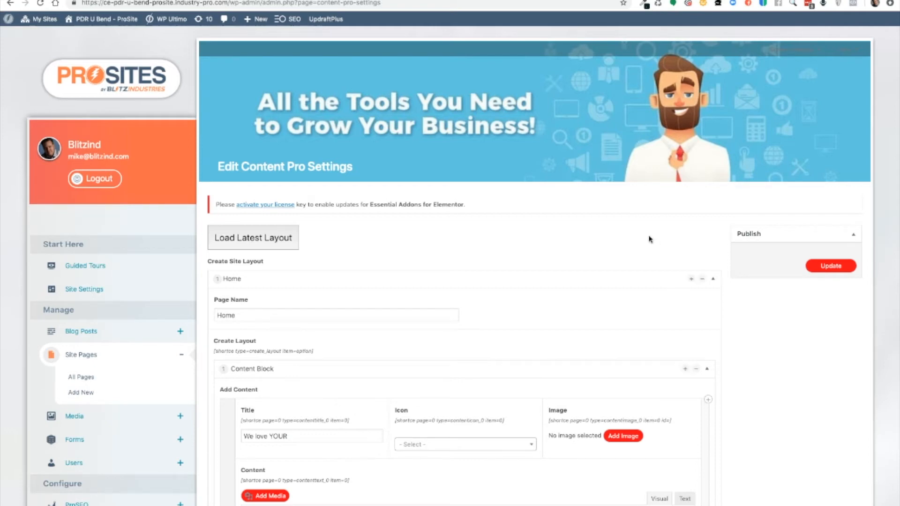
{"action": "mouse_move", "coordinate": [725, 278]}
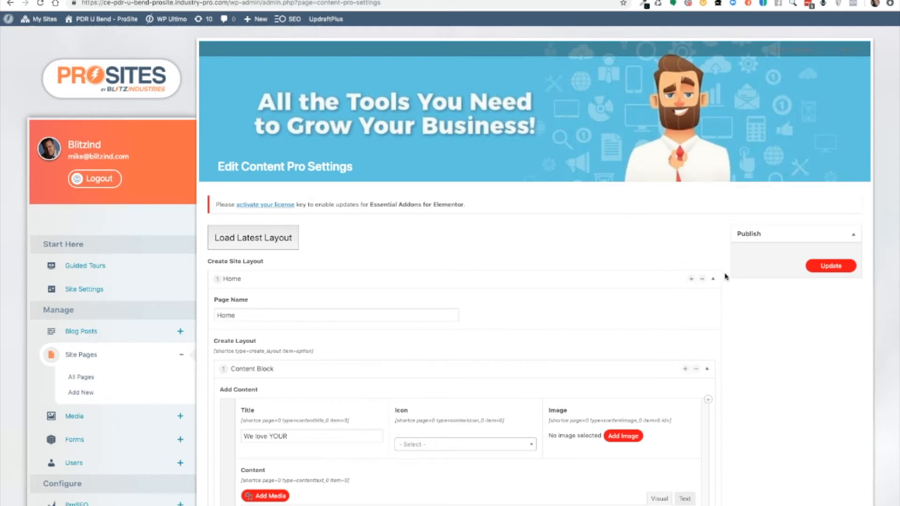
{"action": "scroll", "scroll_direction": "down", "scroll_amount": 3}
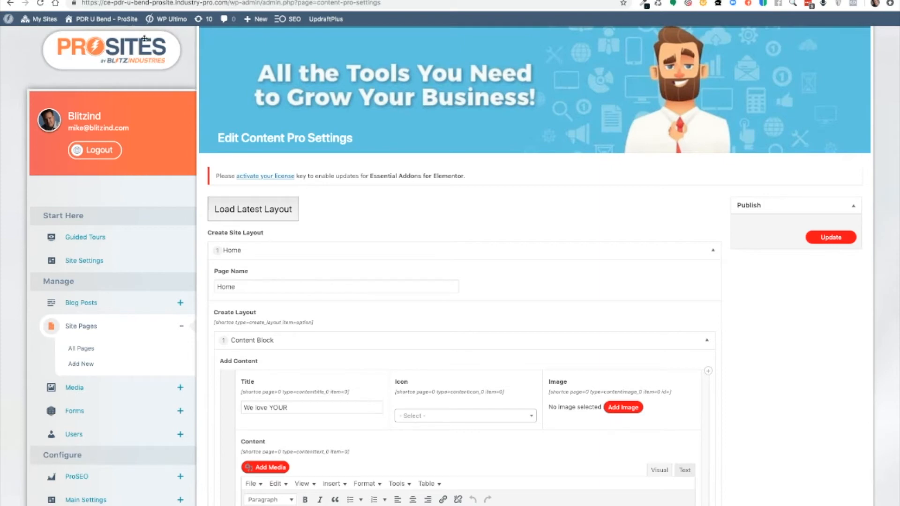
{"action": "scroll", "scroll_direction": "down", "scroll_amount": 3}
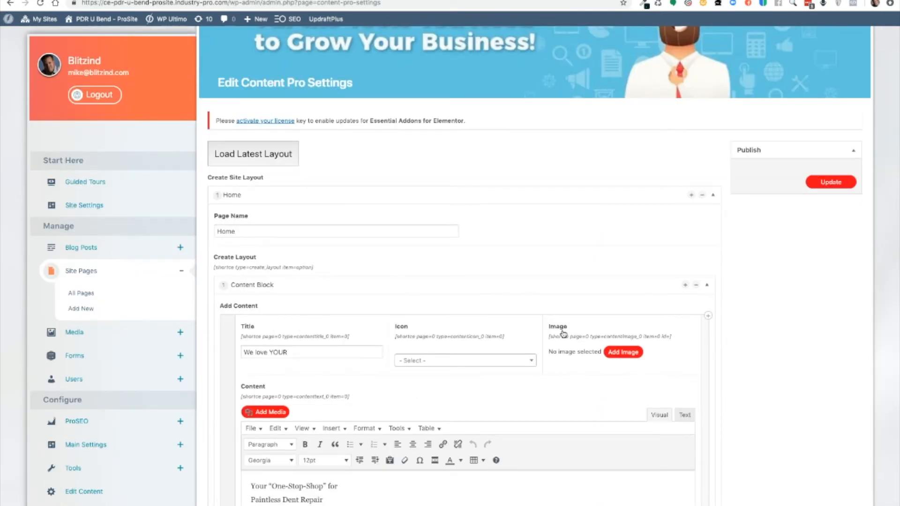
{"action": "mouse_move", "coordinate": [400, 180]}
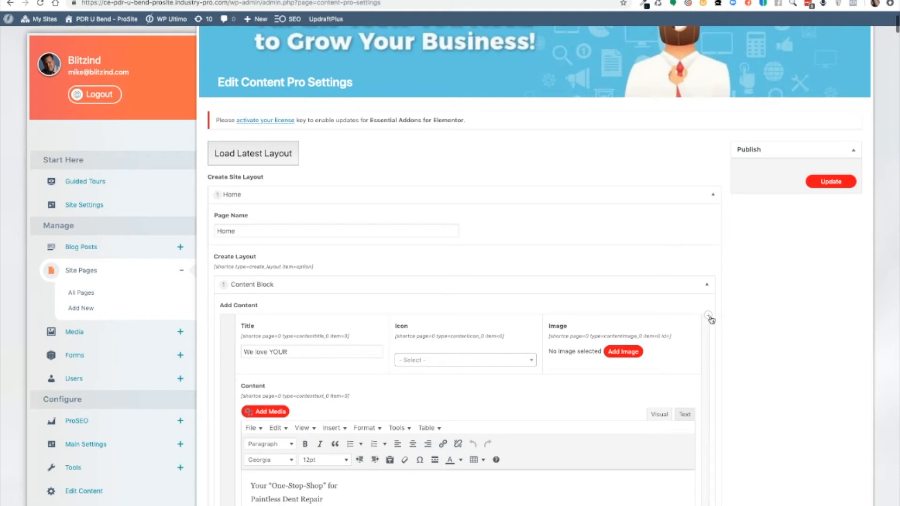
{"action": "scroll", "scroll_direction": "down", "scroll_amount": 3}
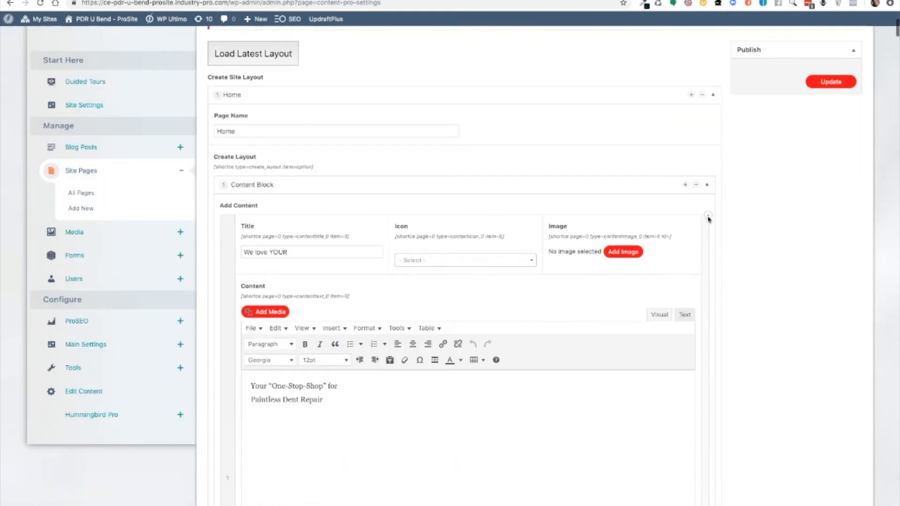
{"action": "scroll", "scroll_direction": "down", "scroll_amount": 3}
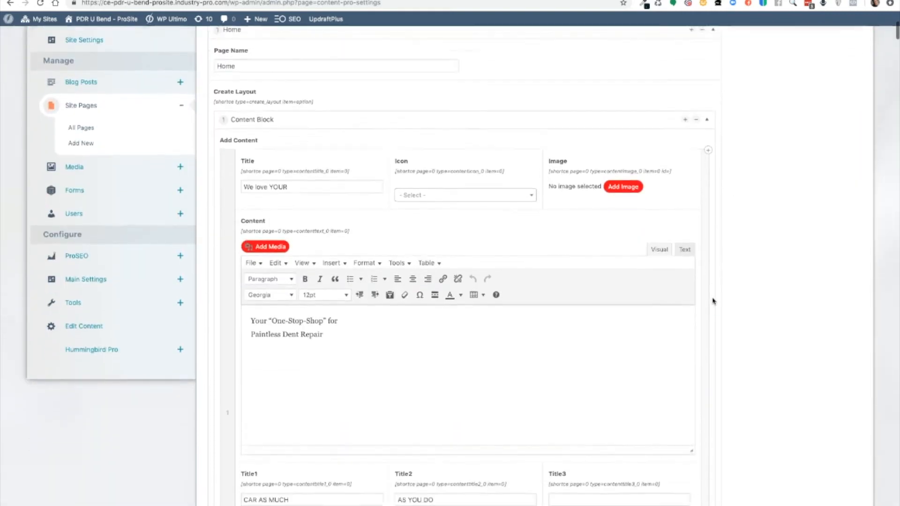
{"action": "scroll", "scroll_direction": "down", "scroll_amount": 3}
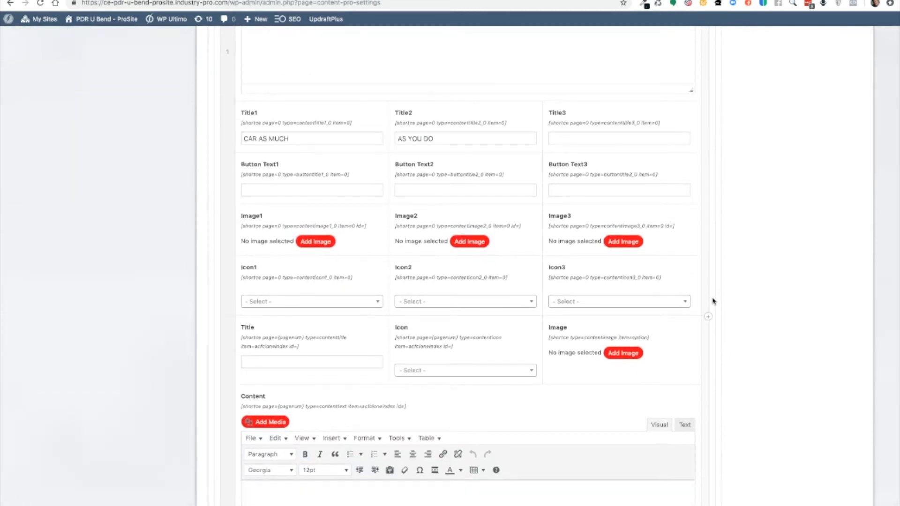
{"action": "scroll", "scroll_direction": "down", "scroll_amount": 3}
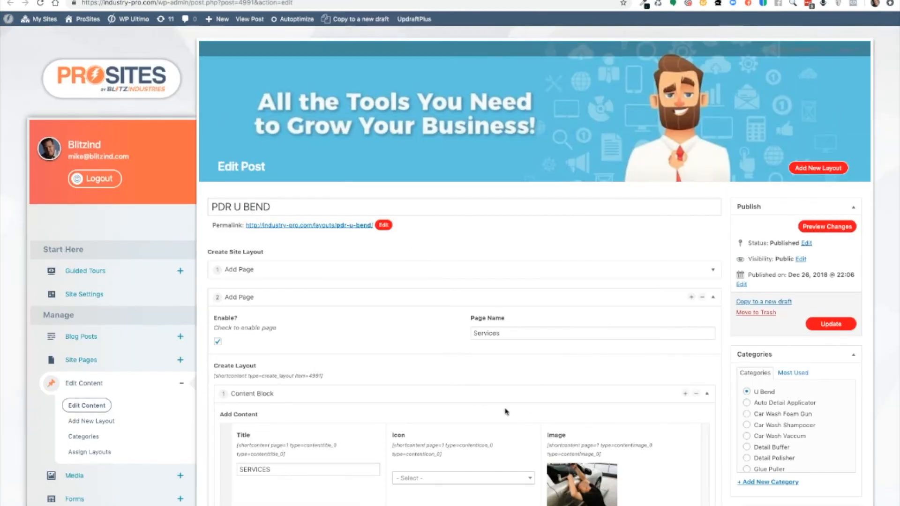
{"action": "mouse_move", "coordinate": [581, 484]}
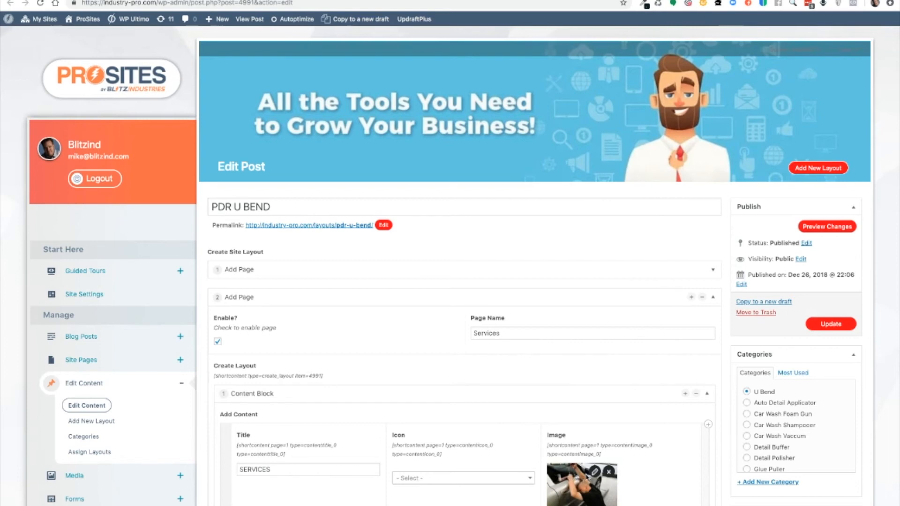
{"action": "mouse_move", "coordinate": [570, 486]}
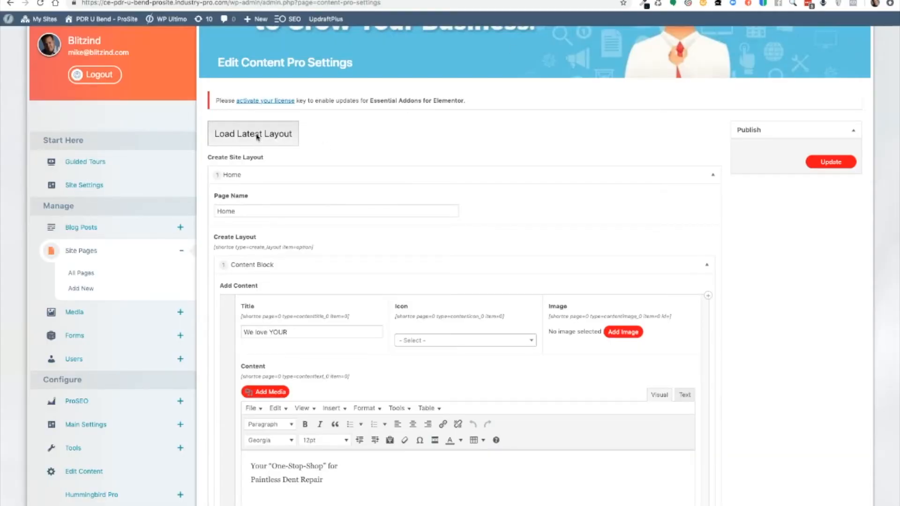
{"action": "mouse_move", "coordinate": [486, 369]}
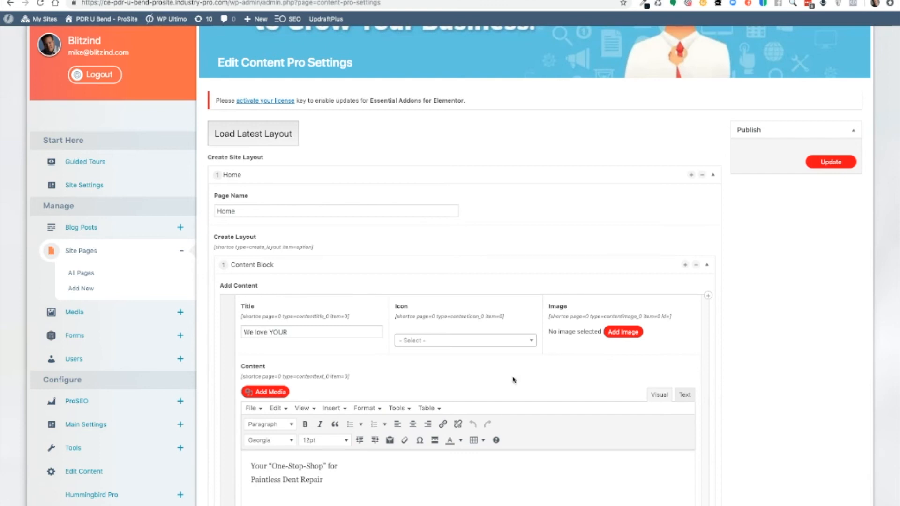
{"action": "mouse_move", "coordinate": [308, 136]}
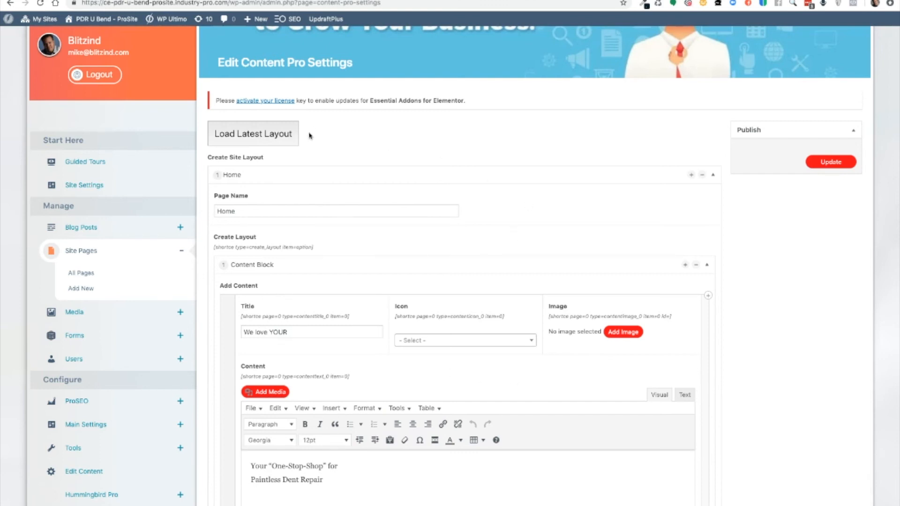
{"action": "mouse_move", "coordinate": [335, 153]}
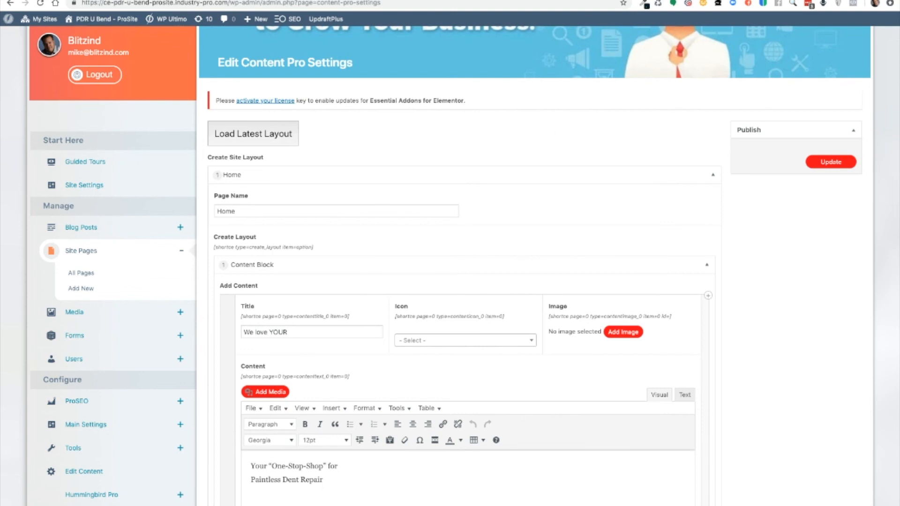
Step: Show the PDR U Bend customer site's live Home page with the 'We Love Your Car As Much As You Do' hero
{"action": "left_click", "coordinate": [90, 381]}
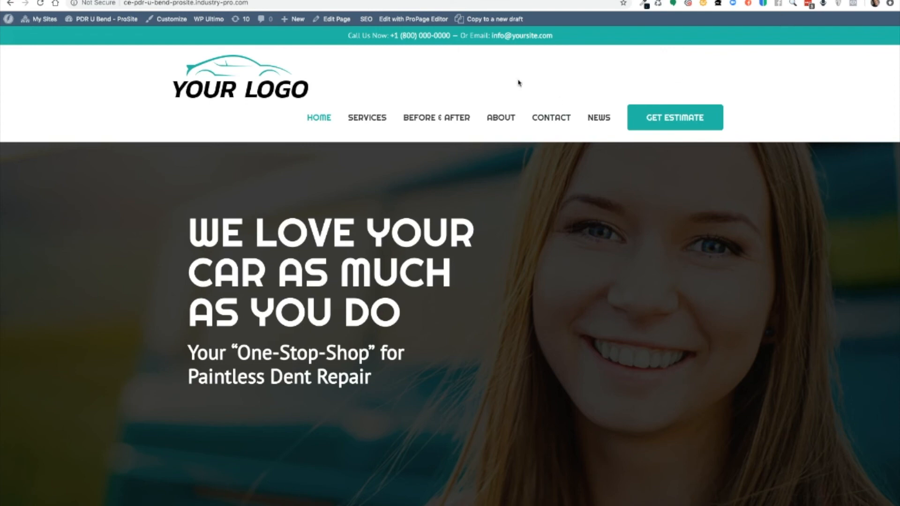
{"action": "scroll", "scroll_direction": "down", "scroll_amount": 3}
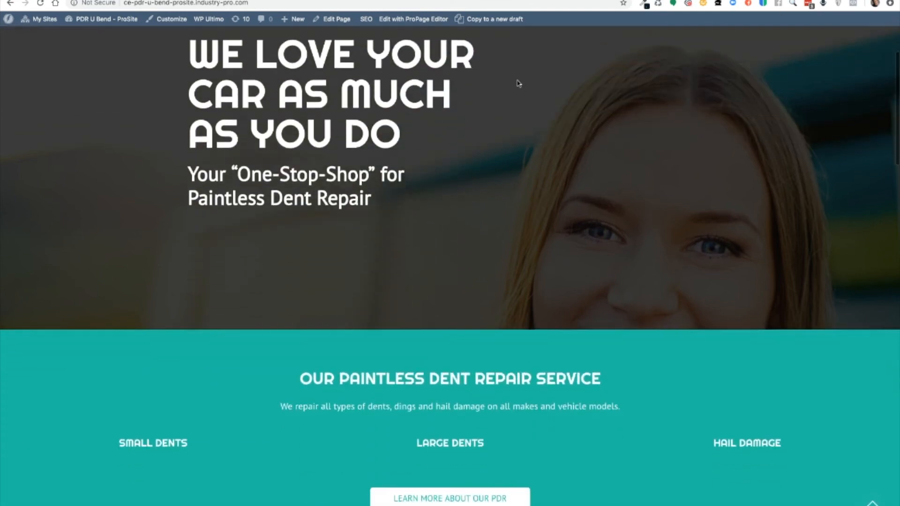
{"action": "scroll", "scroll_direction": "down", "scroll_amount": 3}
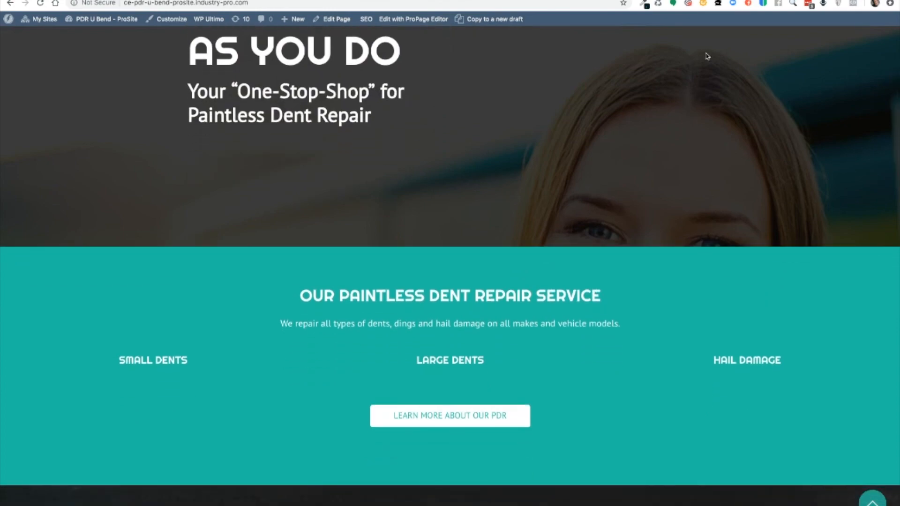